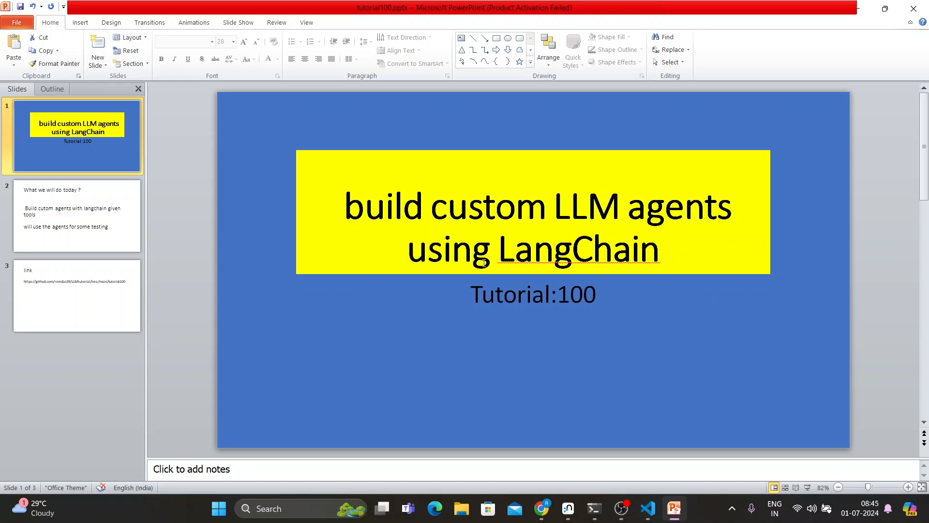
- Show slide 2, the agenda of building custom LangChain agents and testing them
{"action": "left_click", "coordinate": [77, 215]}
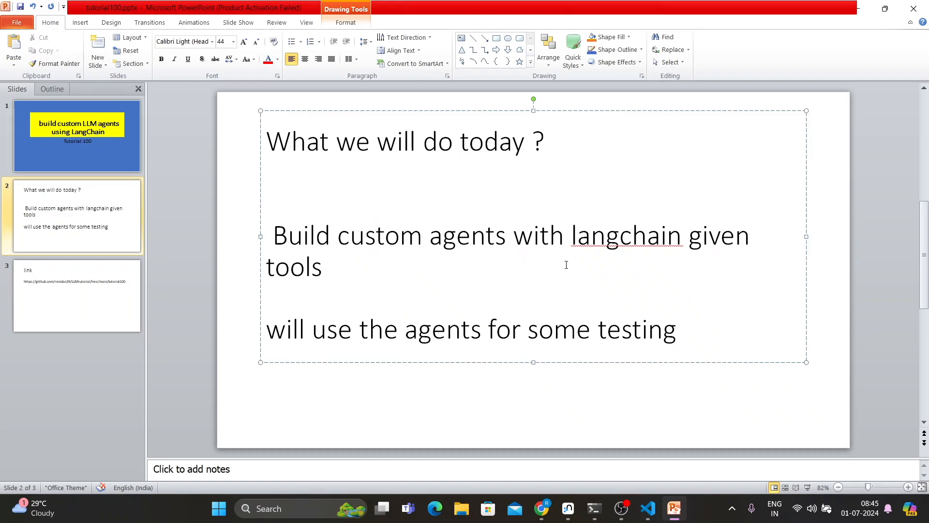
{"action": "left_click", "coordinate": [374, 235]}
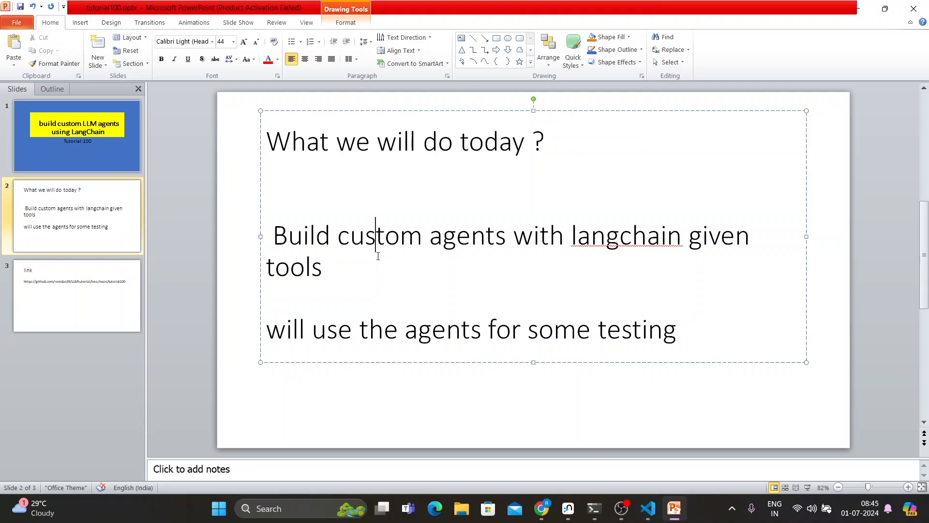
- Show slide 3 with the GitHub link to the tutorial code
{"action": "left_click", "coordinate": [75, 297]}
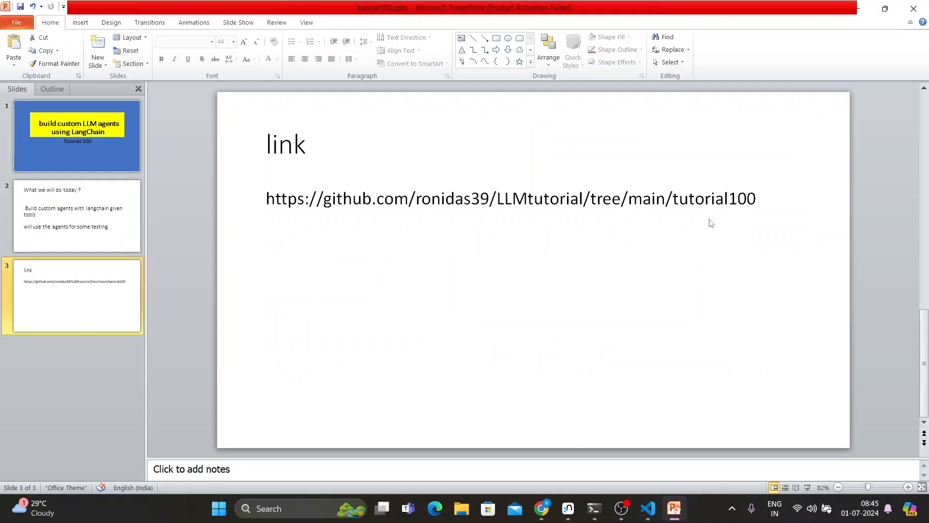
{"action": "mouse_move", "coordinate": [539, 178]}
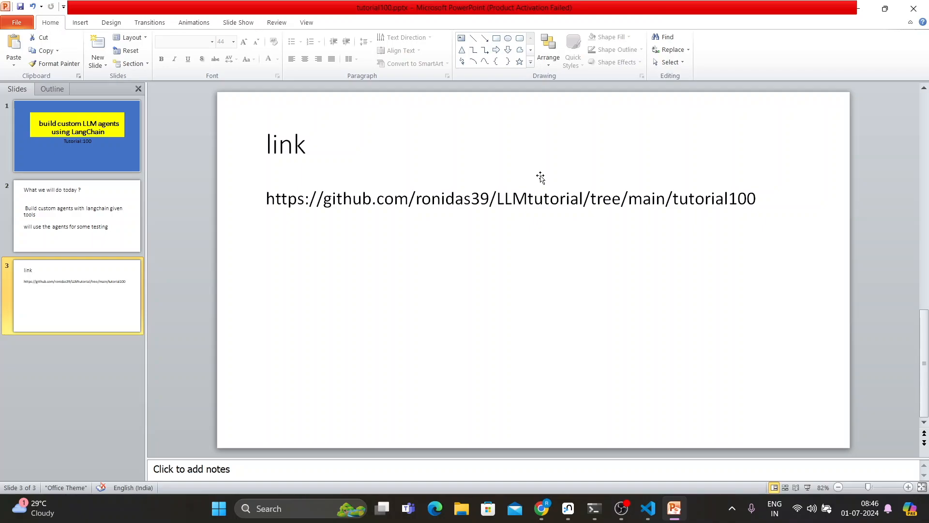
{"action": "mouse_move", "coordinate": [854, 27]}
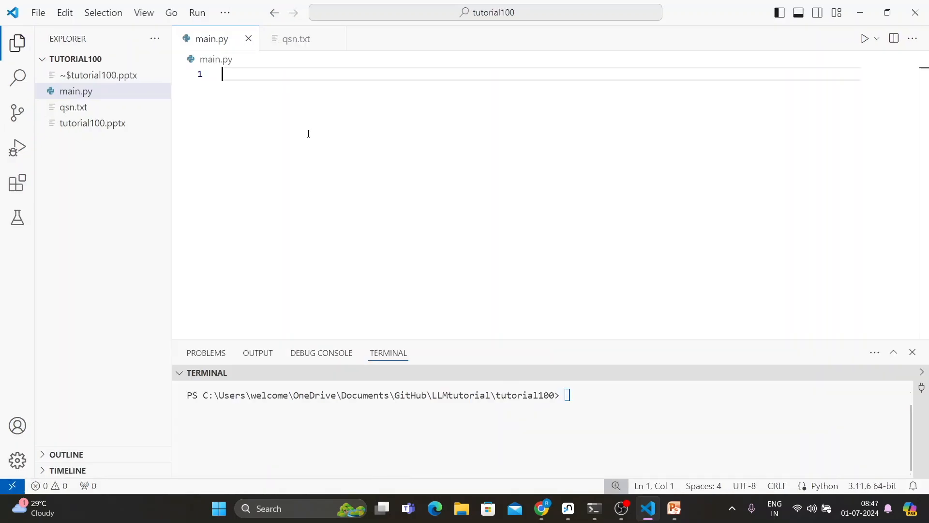
{"action": "mouse_move", "coordinate": [406, 339]}
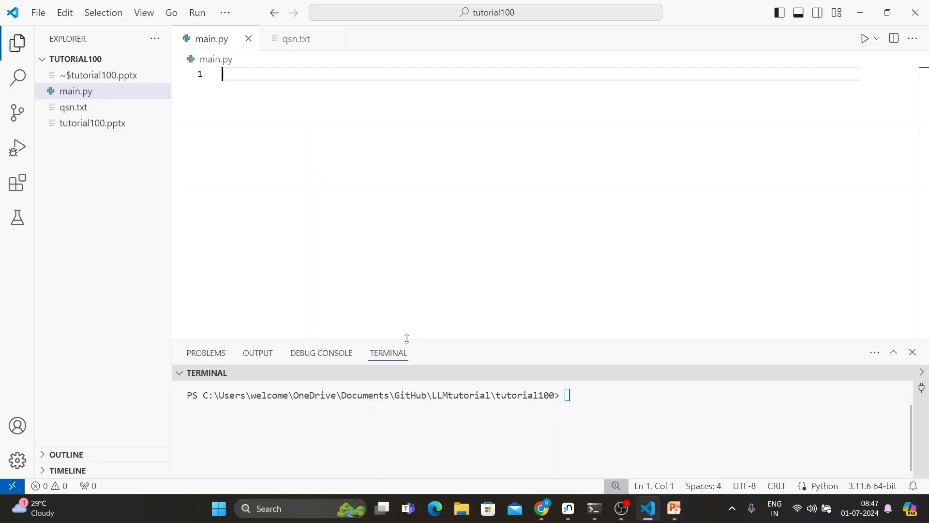
- Hide the Explorer and import ChatOpenAI from langchain_openai in main.py
{"action": "left_click", "coordinate": [16, 42]}
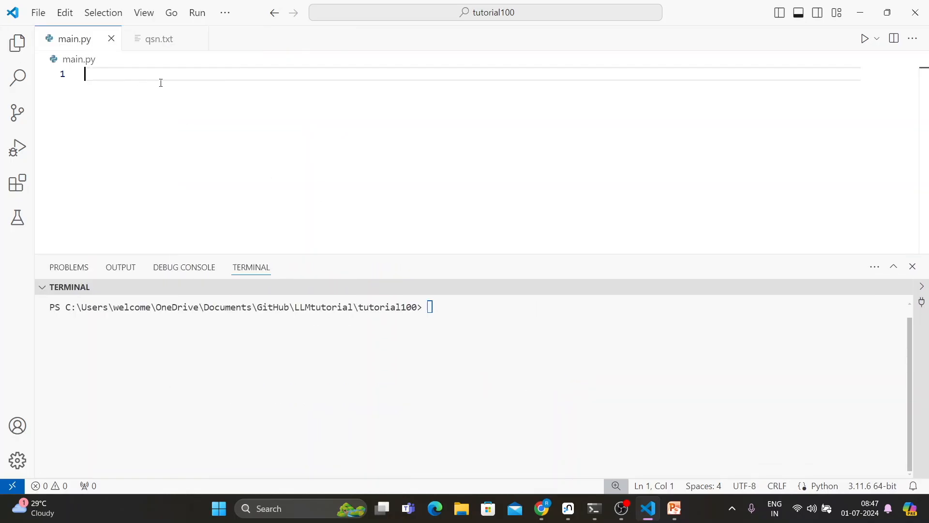
{"action": "type", "text": "from l"}
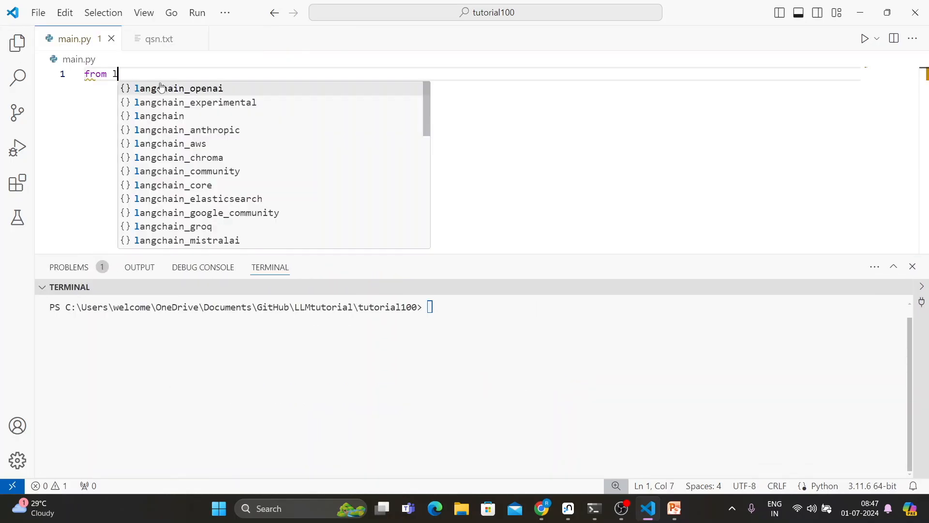
{"action": "type", "text": "ang"}
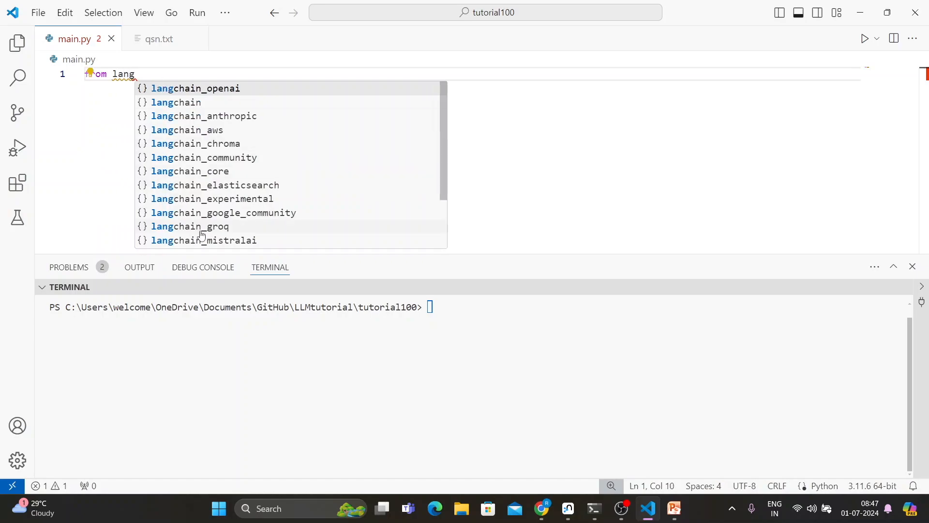
{"action": "mouse_move", "coordinate": [230, 97]}
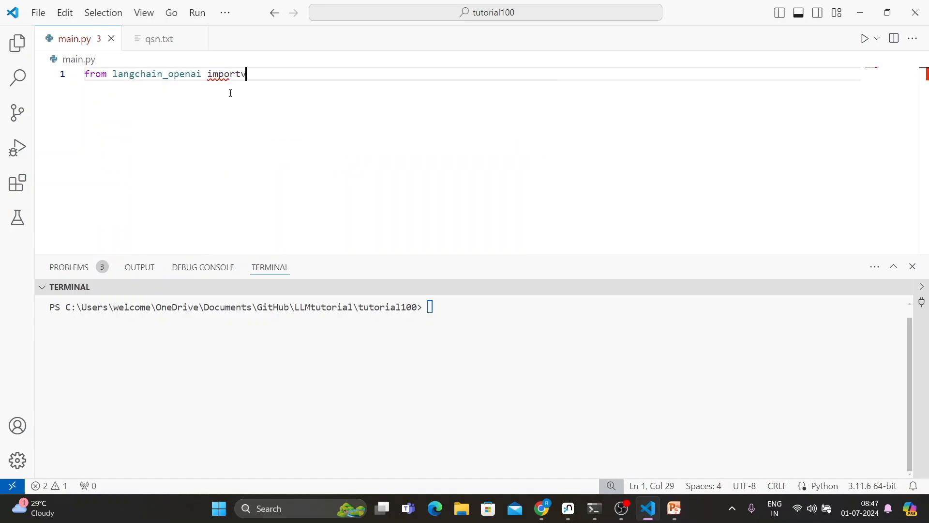
{"action": "type", "text": "v"}
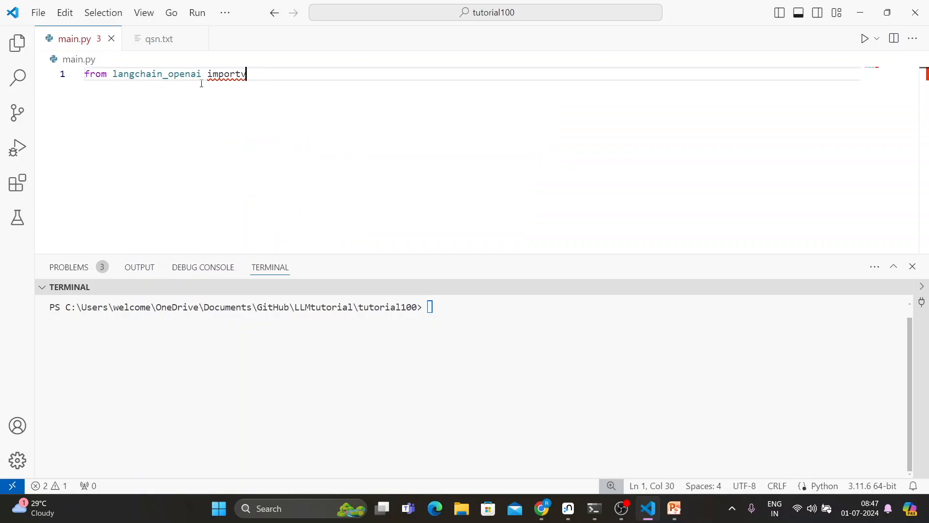
{"action": "type", "text": "ChatOpenAI"}
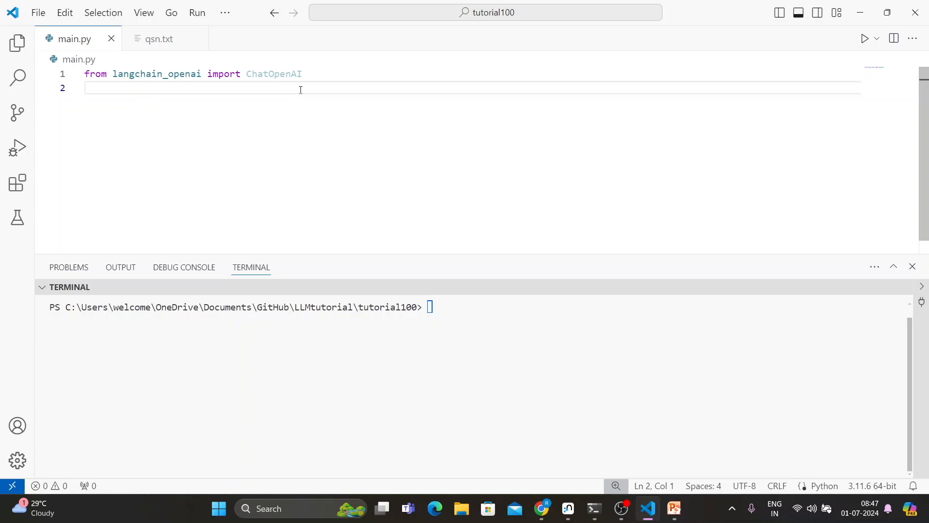
- Import load_tools, initialize_agent and AgentType from langchain.agents, then run main.py
{"action": "type", "text": "F"}
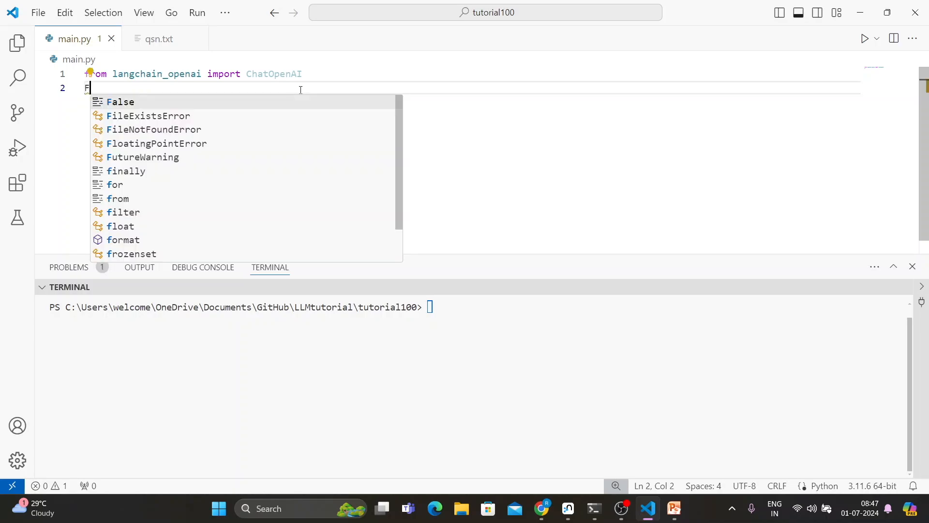
{"action": "type", "text": "grom"}
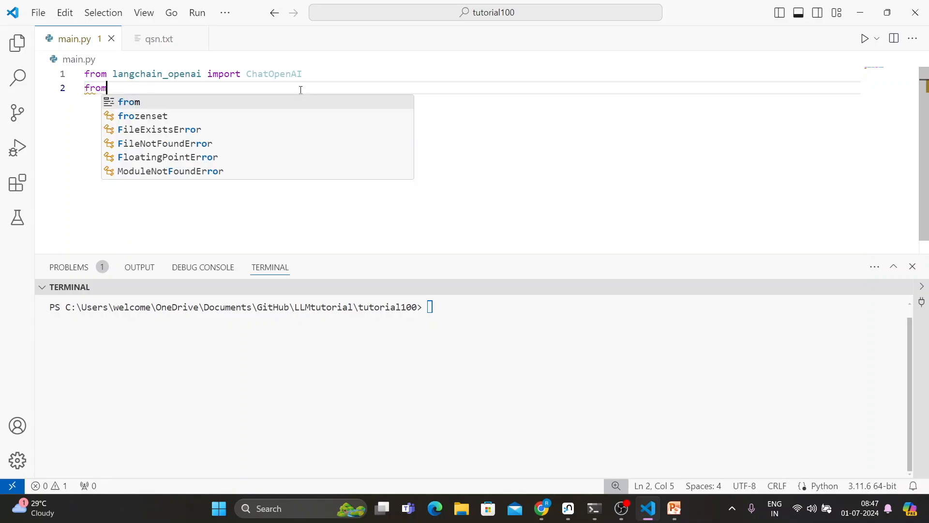
{"action": "type", "text": "la"}
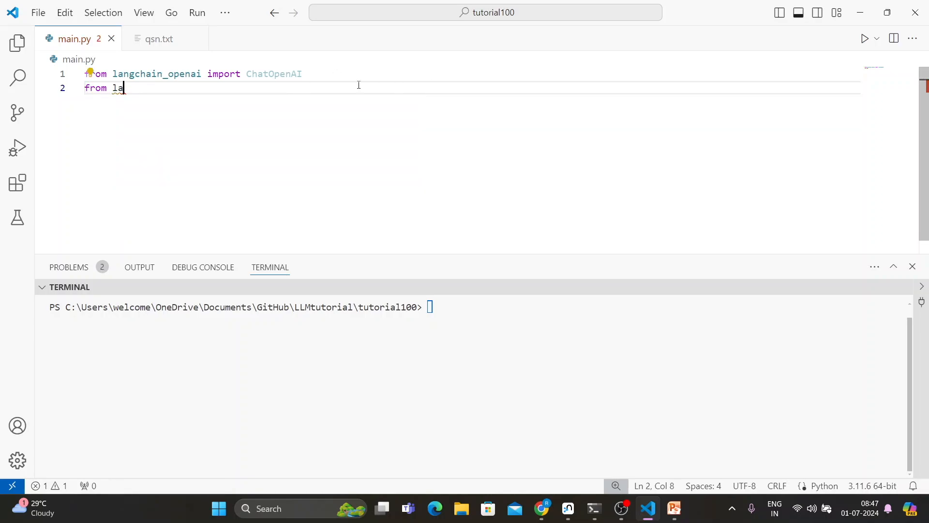
{"action": "type", "text": "ng"}
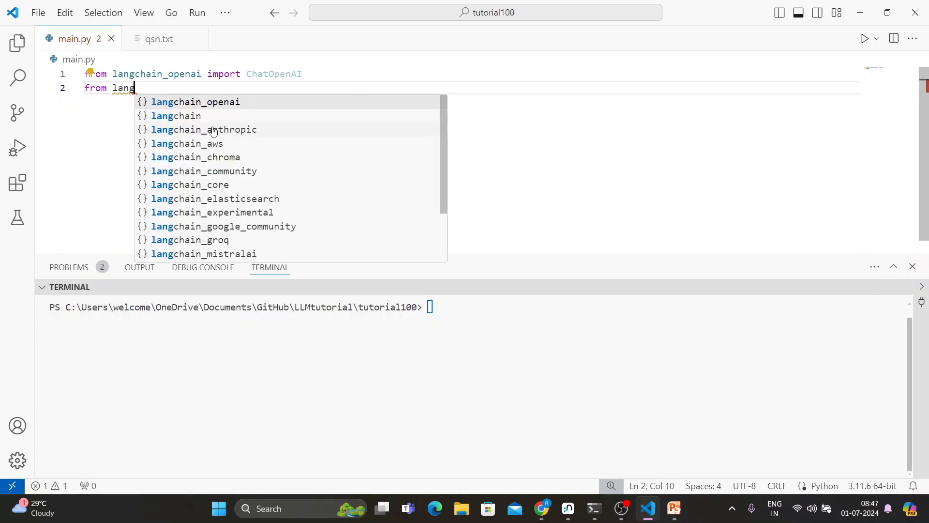
{"action": "type", "text": "chain.agents import lo"}
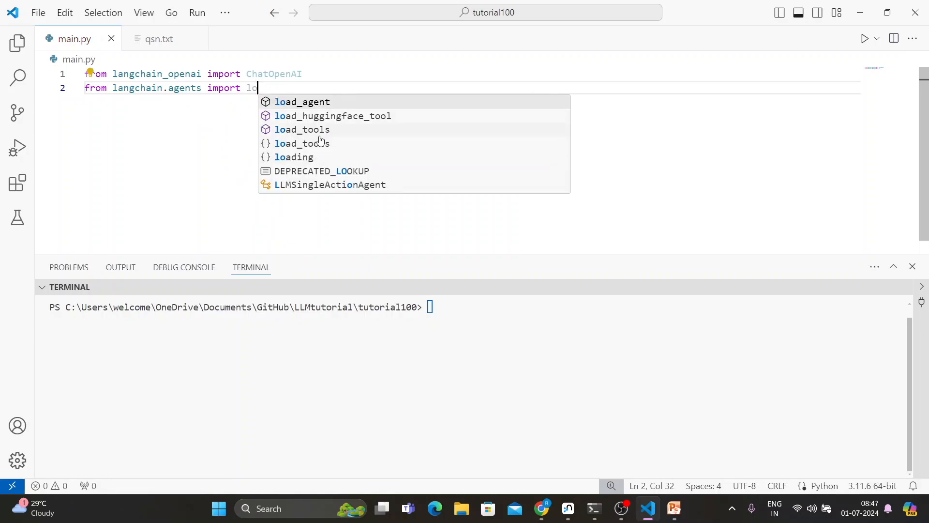
{"action": "left_click", "coordinate": [302, 129]}
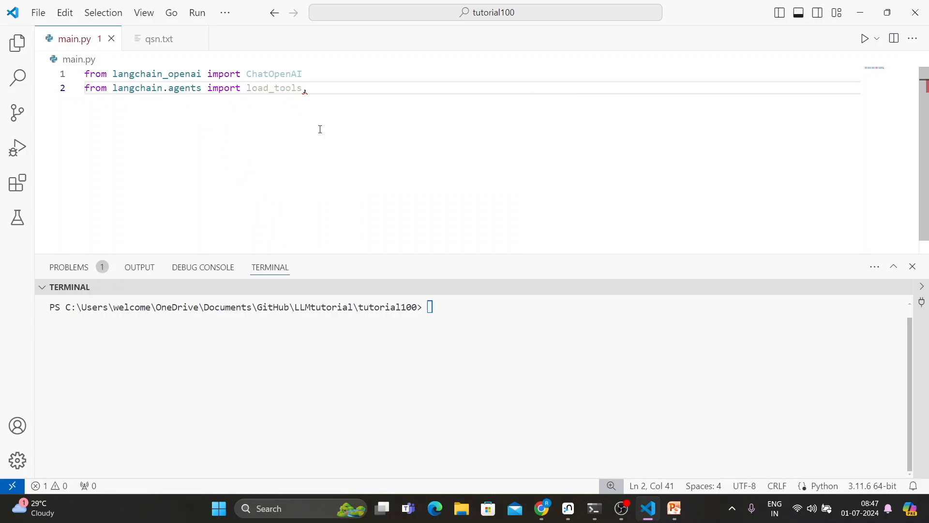
{"action": "type", "text": ",initialize_agent"}
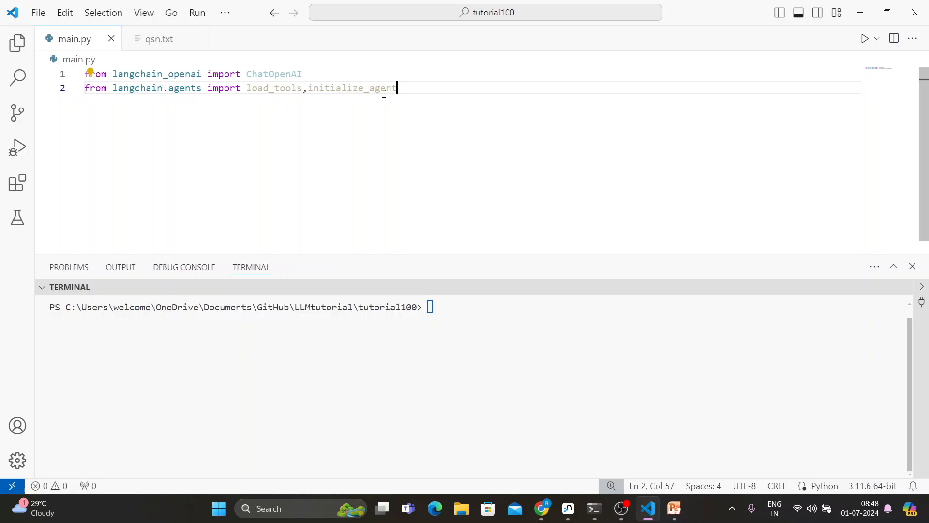
{"action": "type", "text": ",AgentType"}
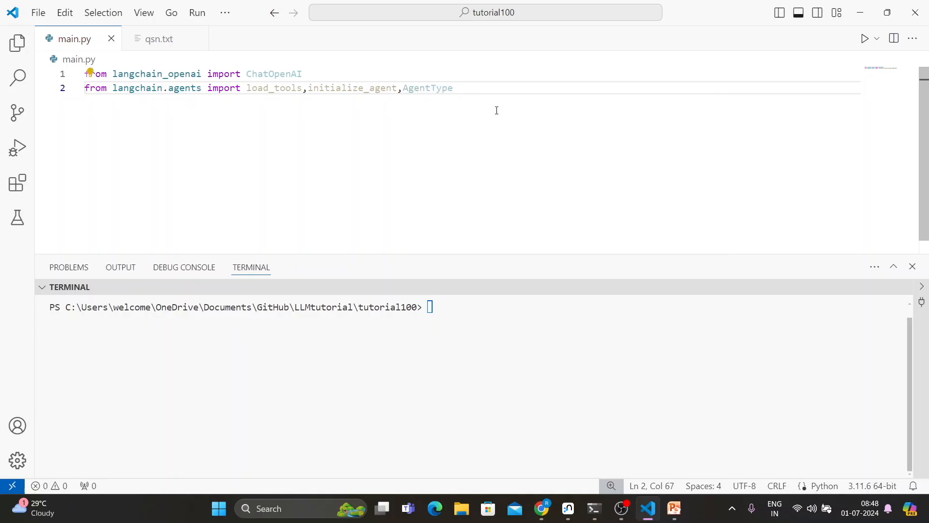
{"action": "left_click", "coordinate": [864, 38]}
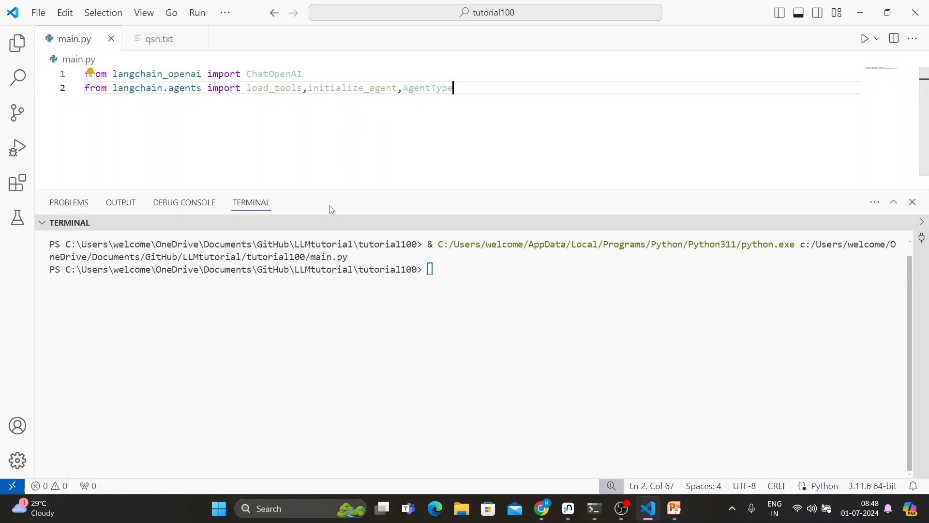
{"action": "mouse_move", "coordinate": [264, 112]}
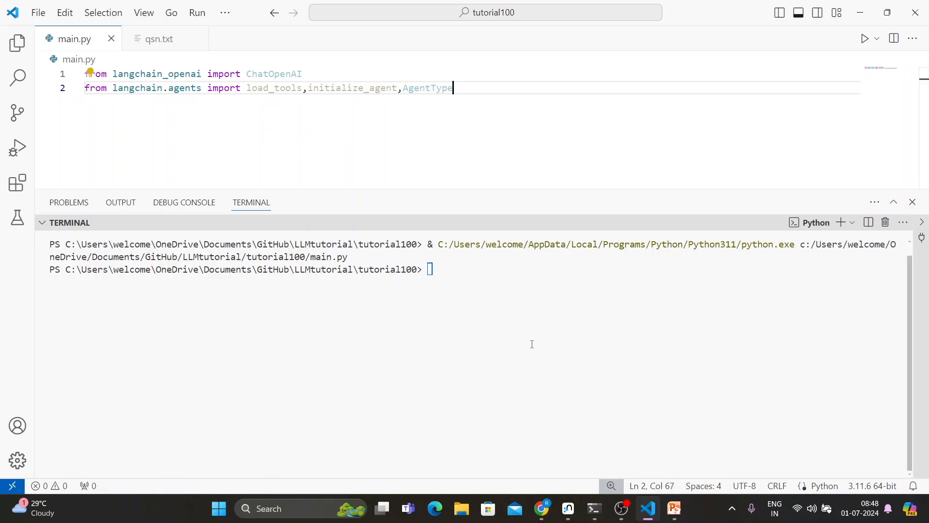
{"action": "mouse_move", "coordinate": [471, 291]}
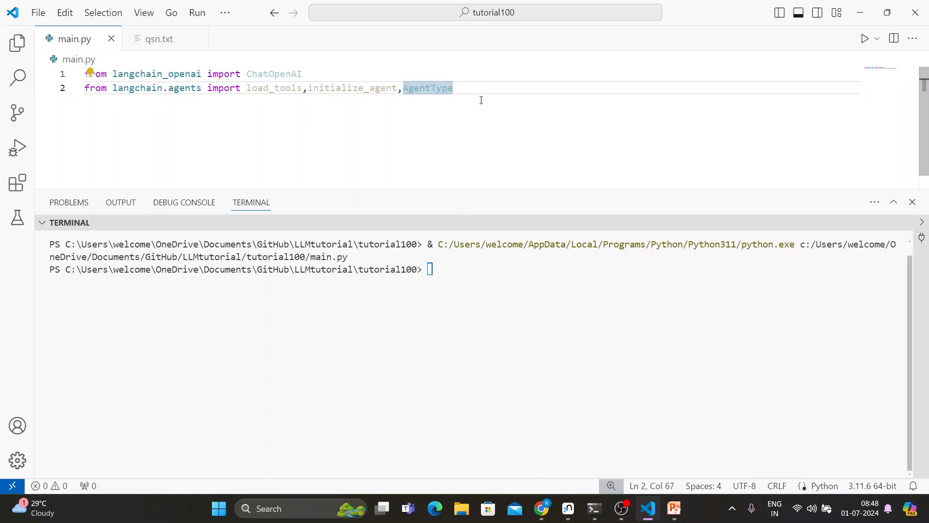
- Create llm=ChatOpenAI(temperature=0.0, model="gpt-4o") and run main.py to verify
{"action": "type", "text": "llm"}
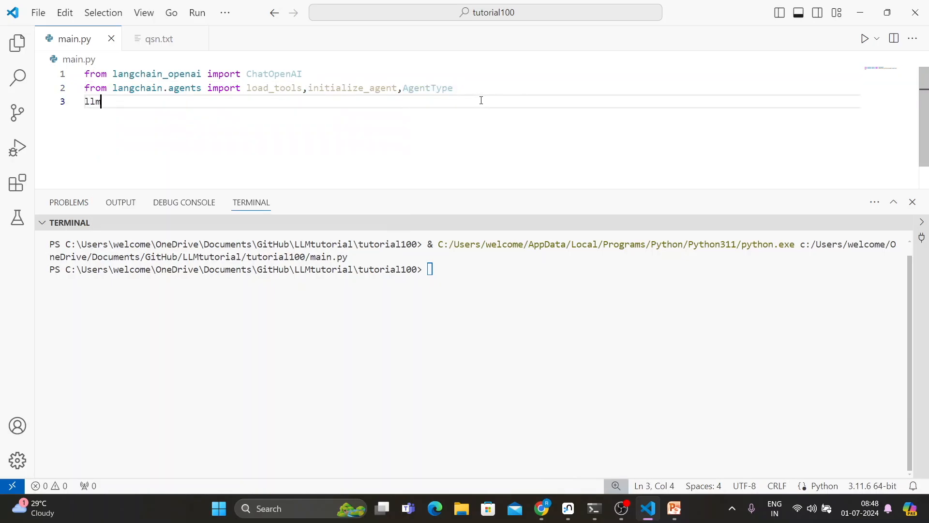
{"action": "type", "text": "=ChatOpenAI"}
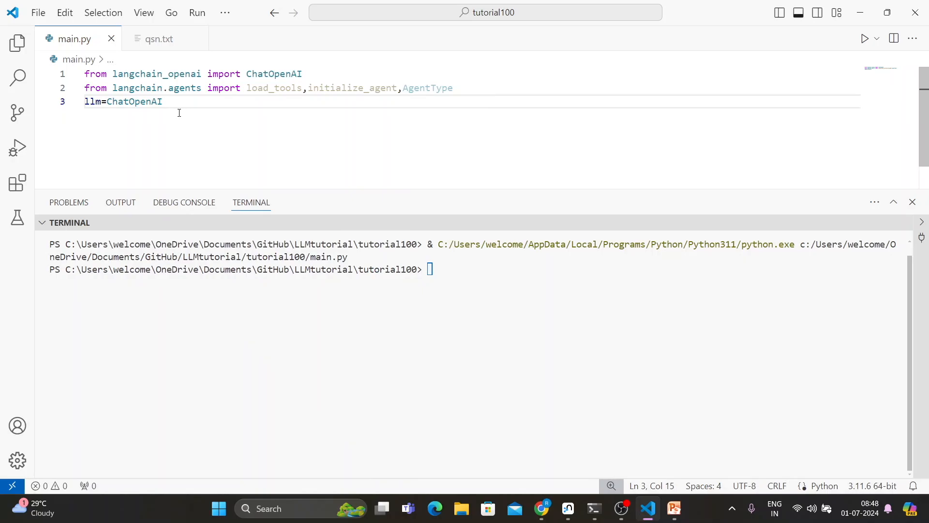
{"action": "type", "text": "(temperature="}
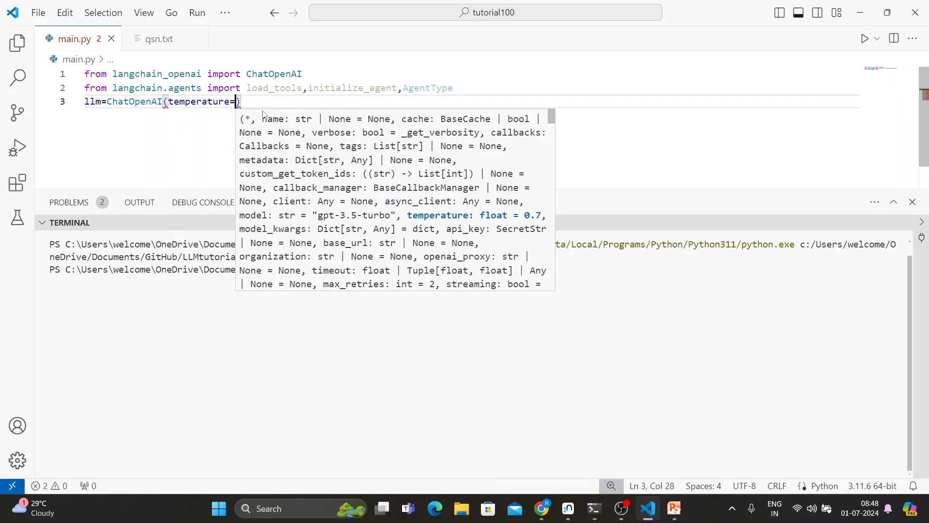
{"action": "type", "text": "0.0,"}
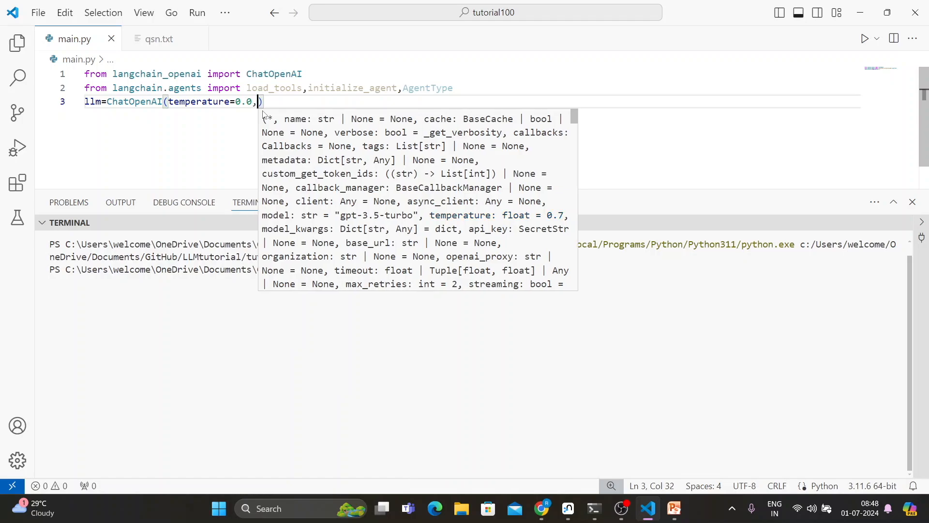
{"action": "type", "text": "model=\""}
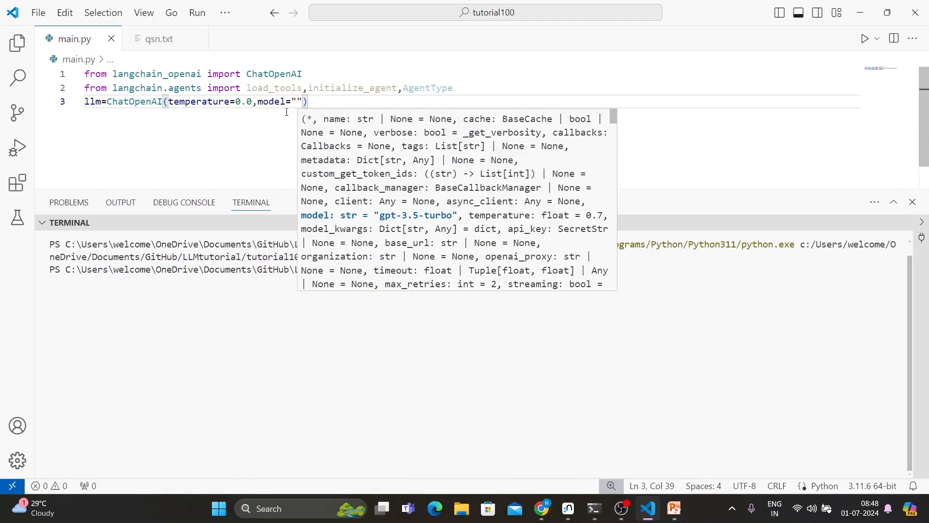
{"action": "type", "text": "gpt-4"}
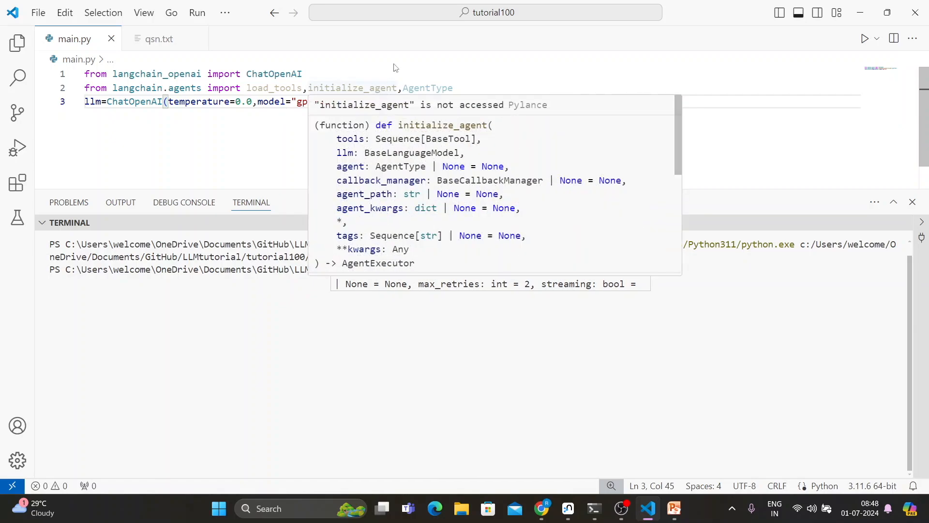
{"action": "left_click", "coordinate": [863, 37]}
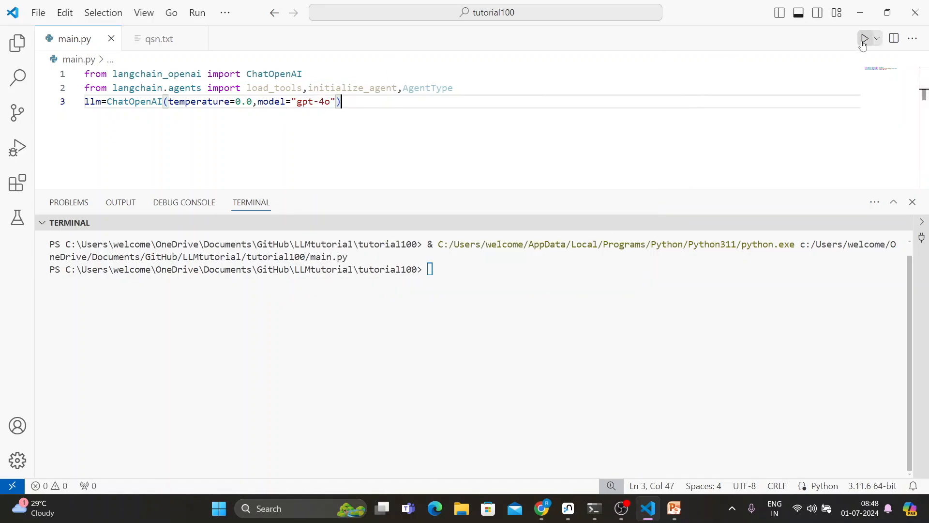
{"action": "left_click", "coordinate": [864, 39]}
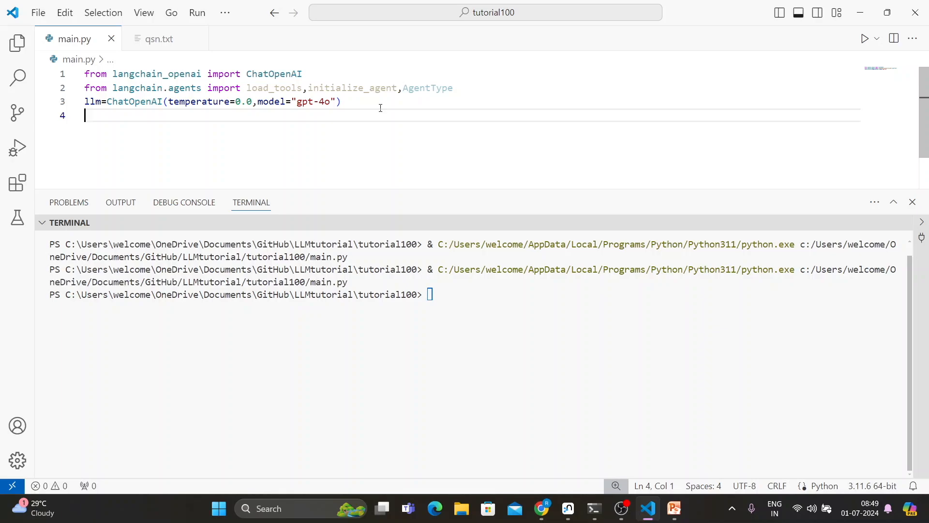
- Write tools=load_tools(["llm-math","wikipedia"],llm=llm) and run main.py again
{"action": "type", "text": "tools"}
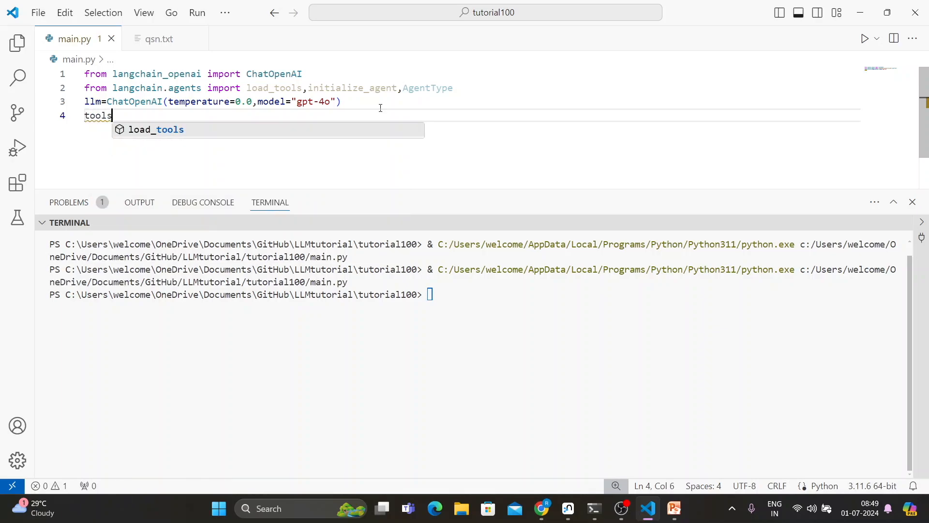
{"action": "type", "text": "=load_tools([\""}
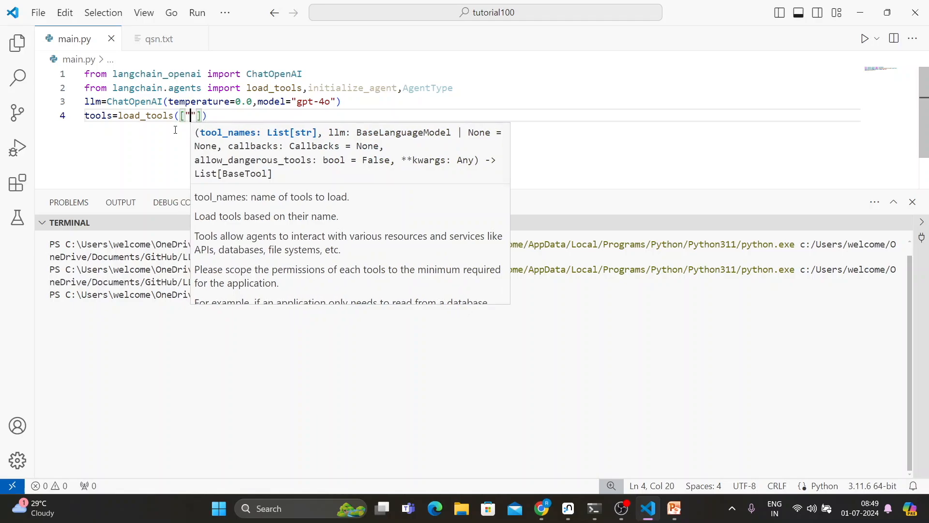
{"action": "type", "text": "llm-ma"}
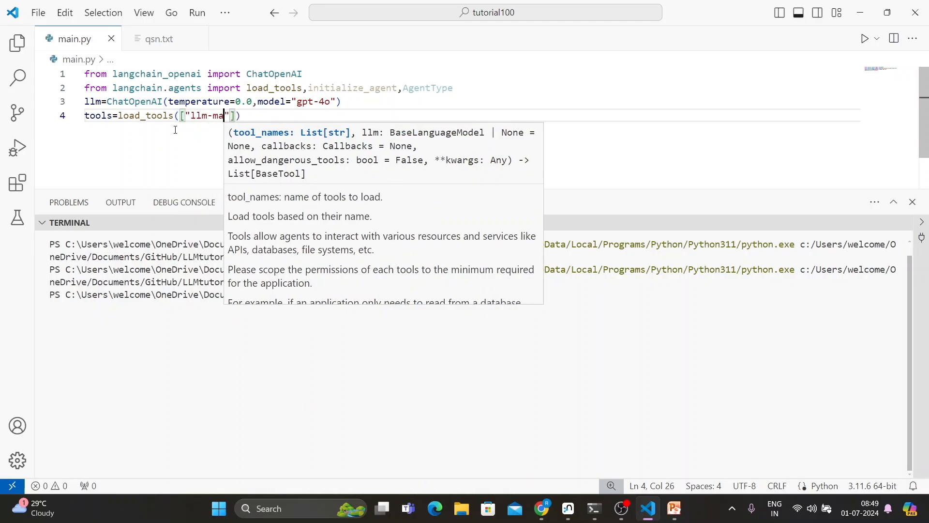
{"action": "type", "text": "th"}
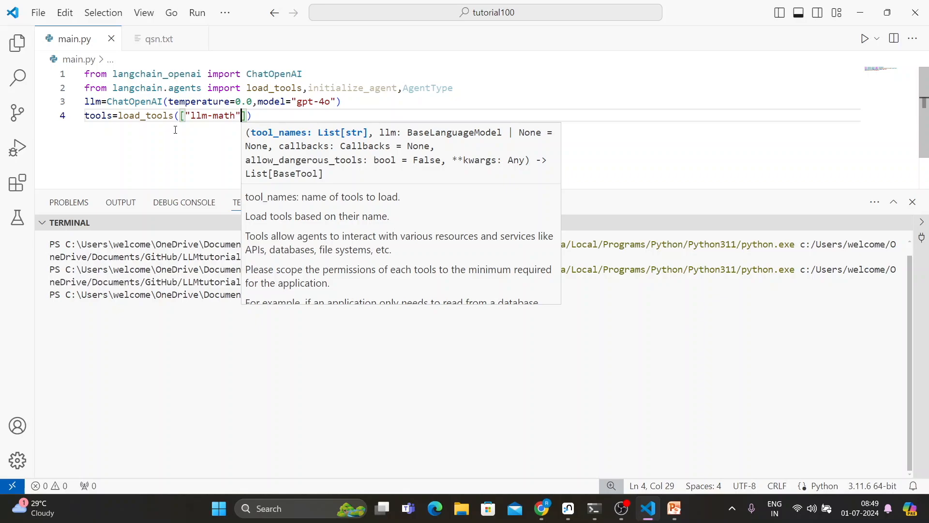
{"action": "type", "text": ",\""}
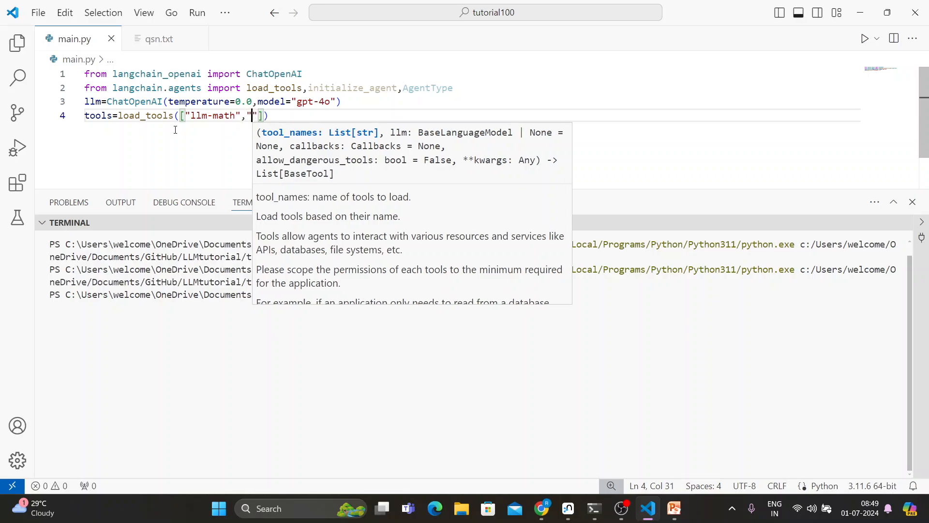
{"action": "type", "text": "wiki"}
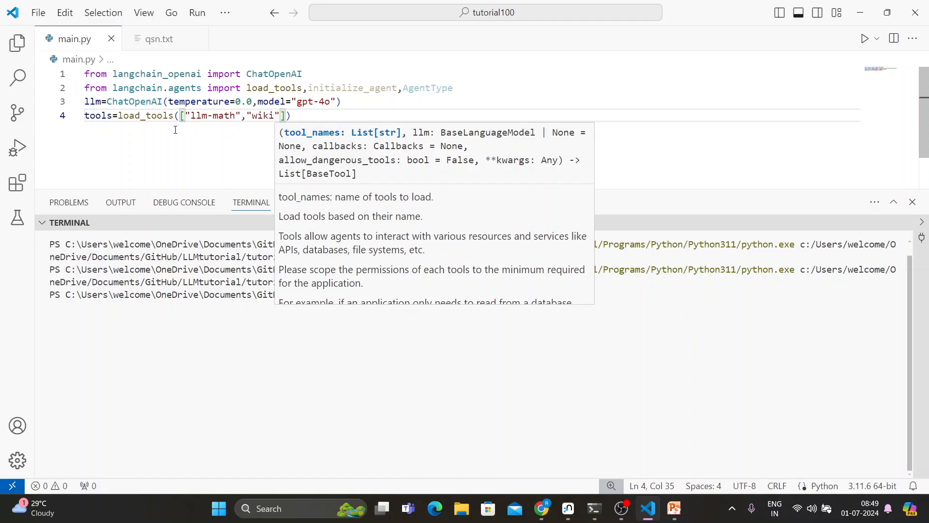
{"action": "type", "text": "pedi"}
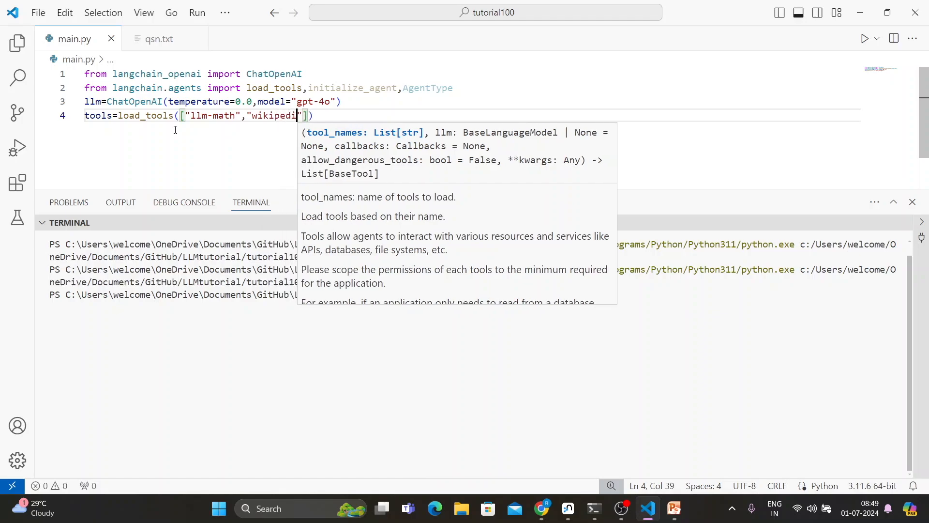
{"action": "type", "text": "a"}
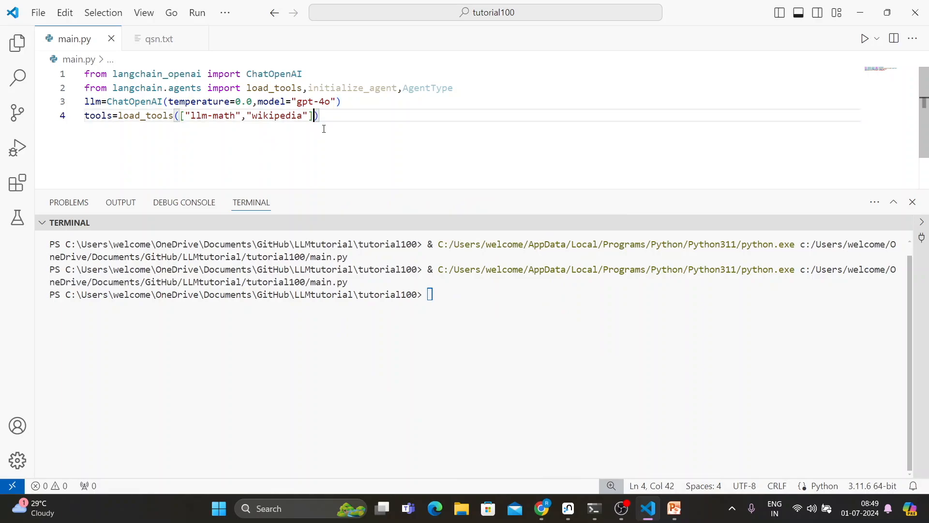
{"action": "type", "text": ",llm=llm"}
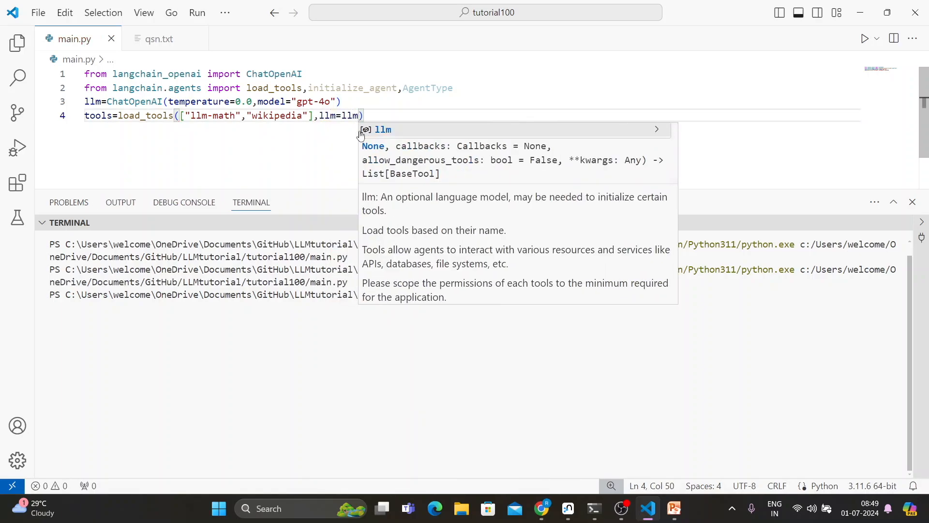
{"action": "left_click", "coordinate": [865, 39]}
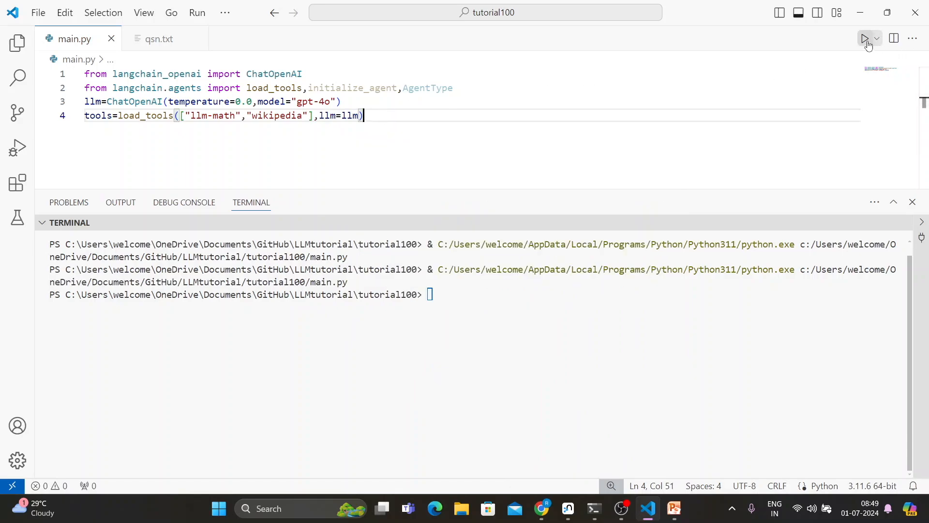
{"action": "left_click", "coordinate": [864, 38]}
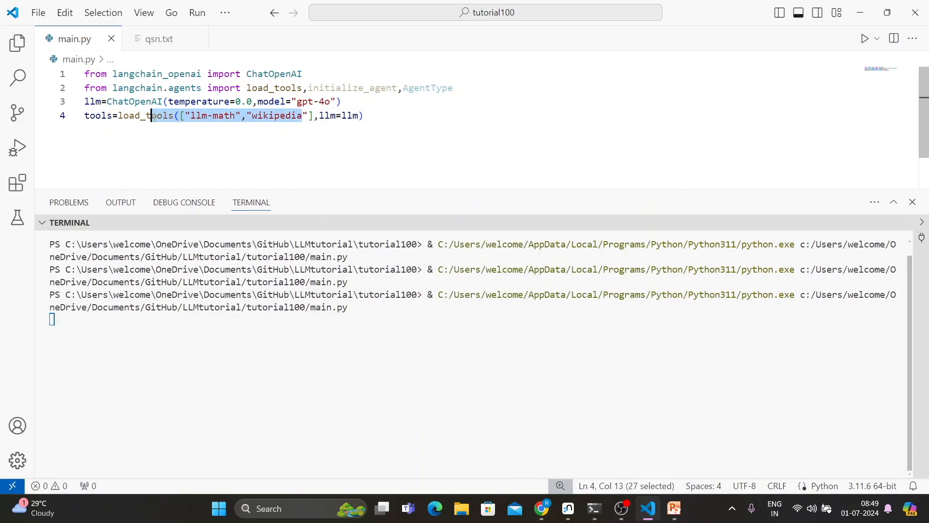
{"action": "left_click", "coordinate": [394, 115]}
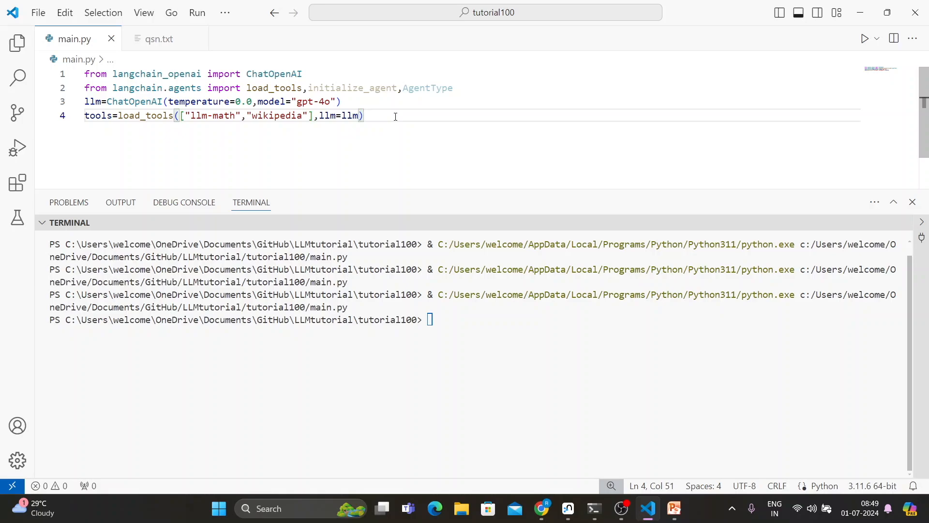
{"action": "mouse_move", "coordinate": [371, 117]}
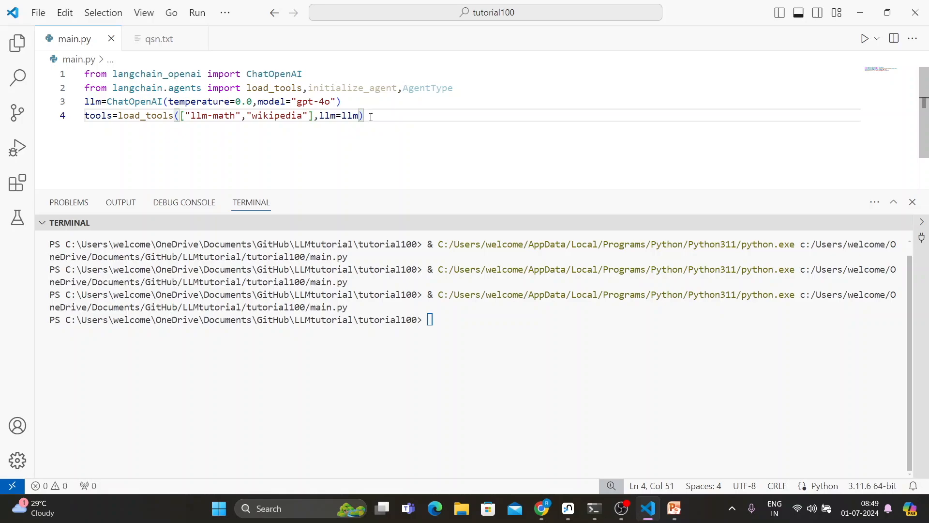
- Build agent=initialize_agent with the tools, llm and CHAT_ZERO_SHOT_REACT_DESCRIPTION type
{"action": "type", "text": "agen"}
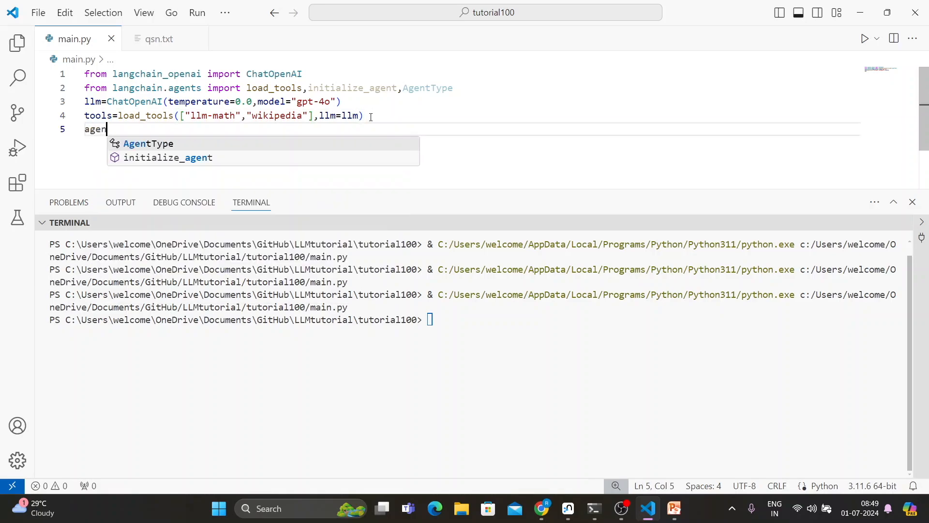
{"action": "type", "text": "t="}
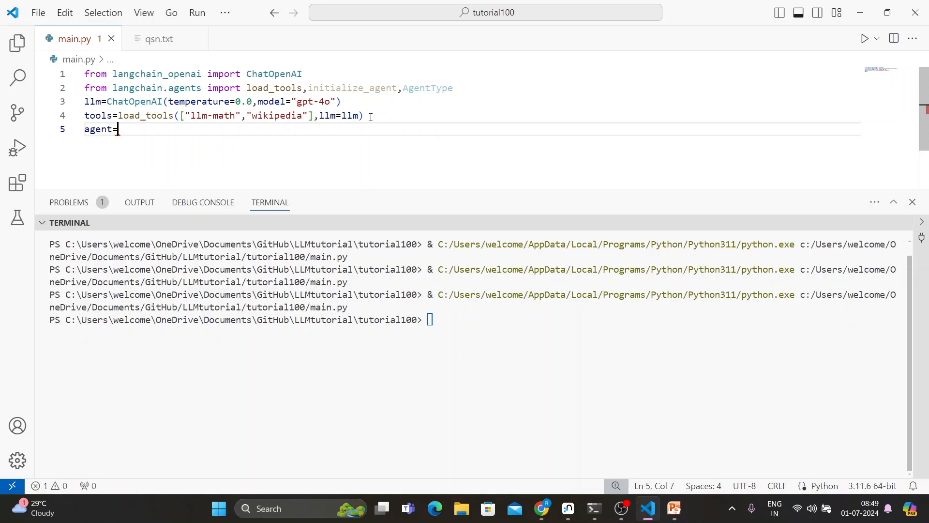
{"action": "type", "text": "initialize_agent"}
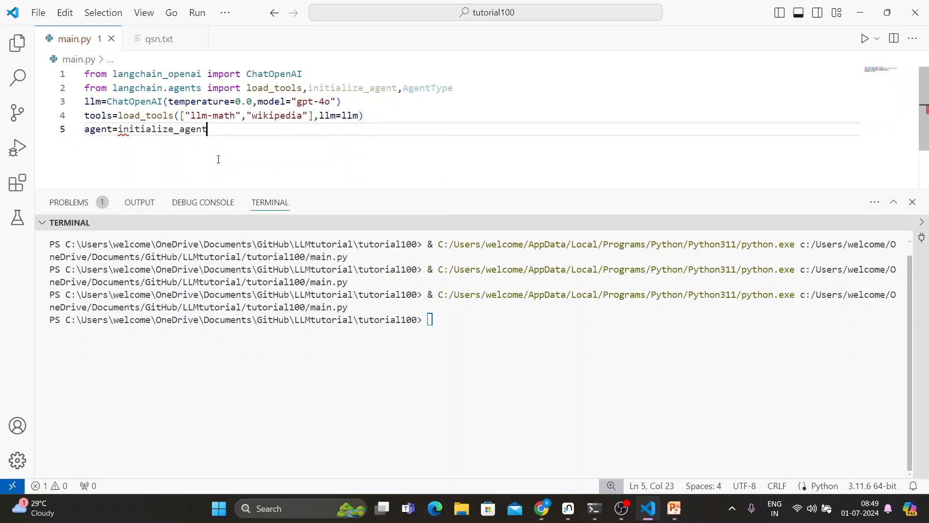
{"action": "type", "text": "("}
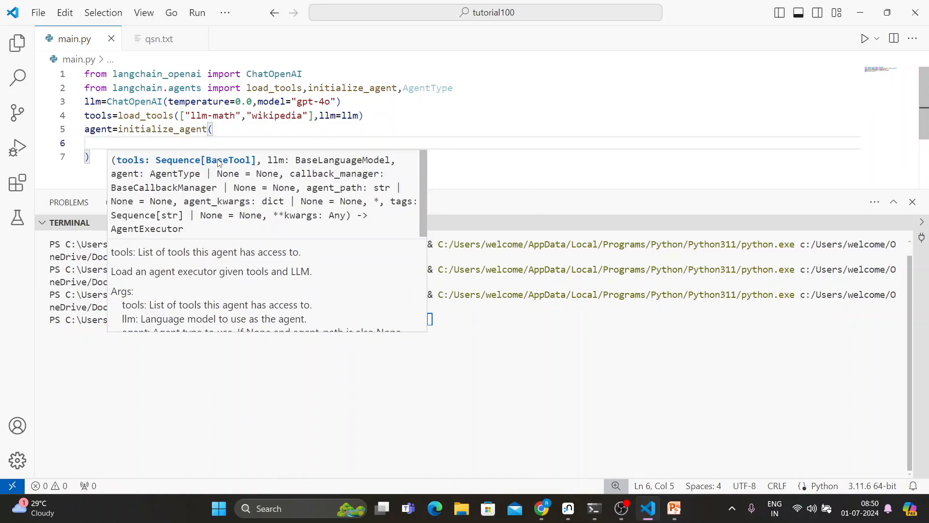
{"action": "type", "text": "tools,"}
{"action": "type", "text": "llm,"}
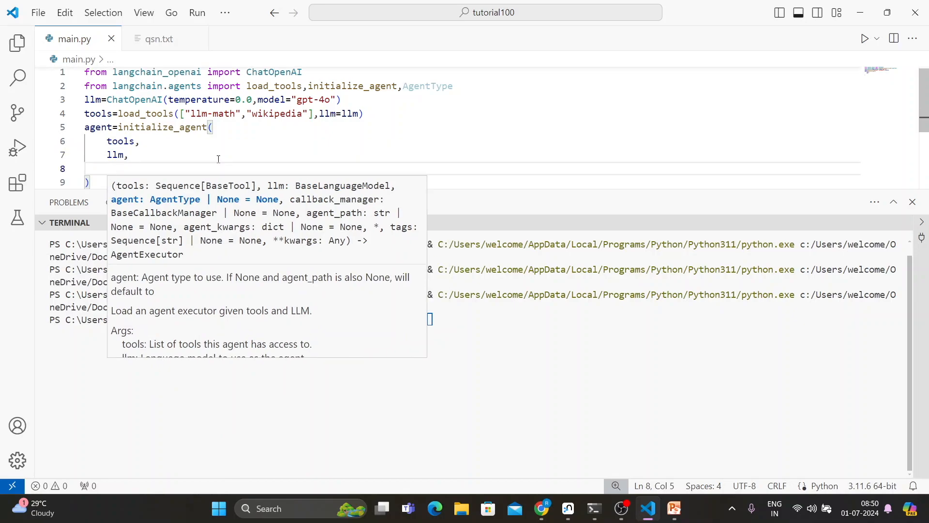
{"action": "type", "text": "agent"}
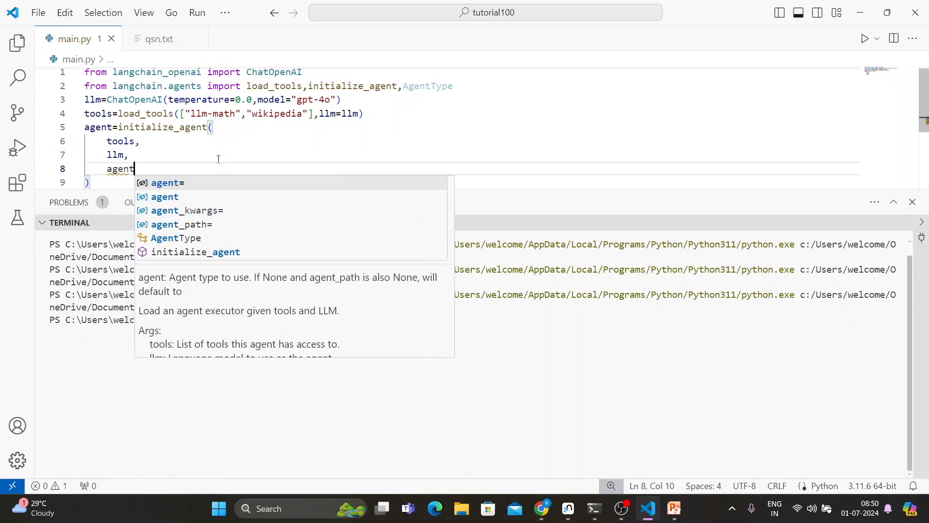
{"action": "type", "text": "=AgentType"}
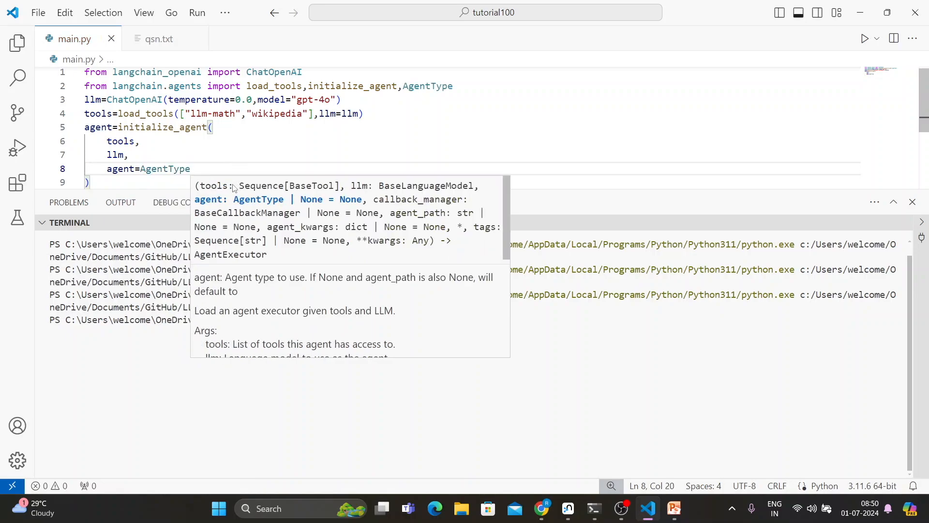
{"action": "type", "text": ".ch"}
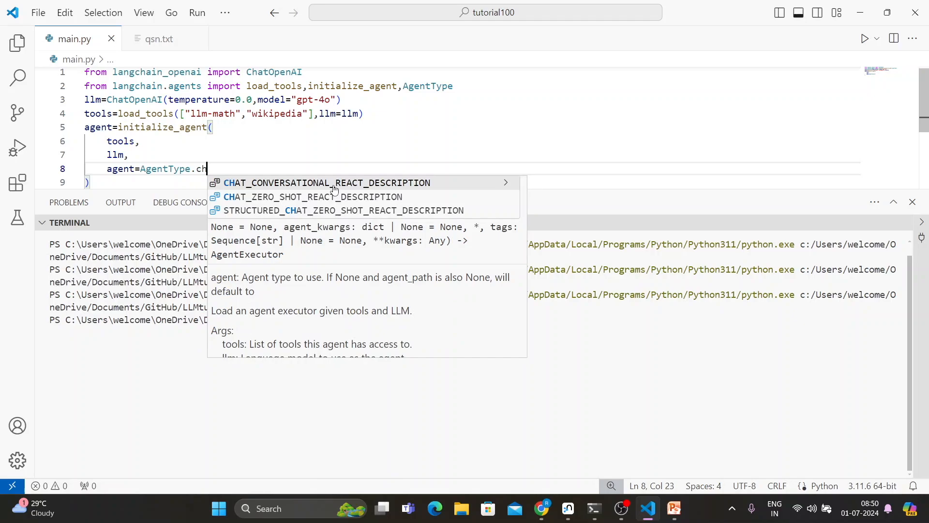
{"action": "mouse_move", "coordinate": [286, 200]}
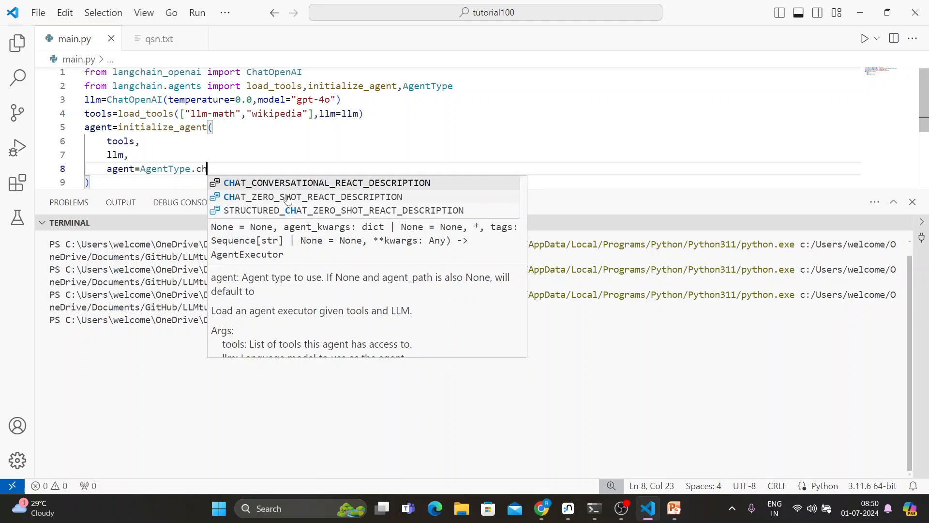
{"action": "left_click", "coordinate": [312, 196]}
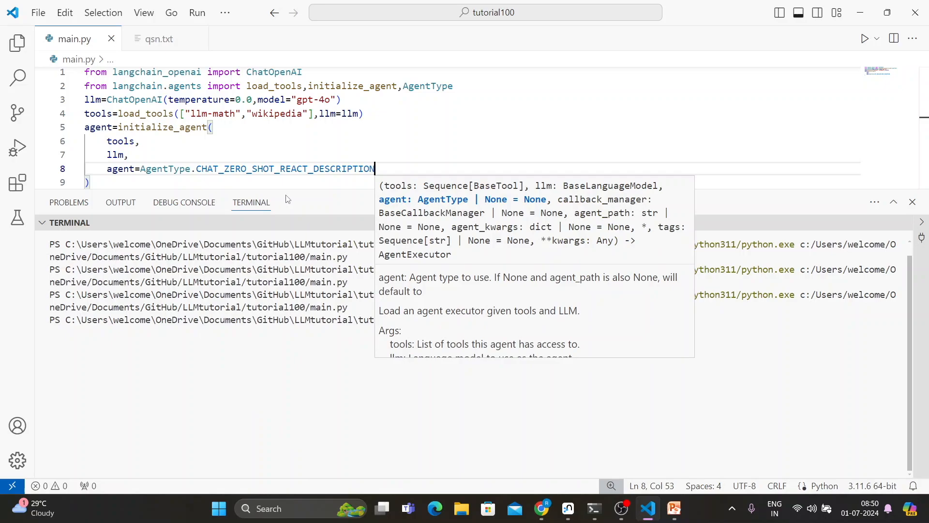
{"action": "mouse_move", "coordinate": [380, 184]}
{"action": "type", "text": ","}
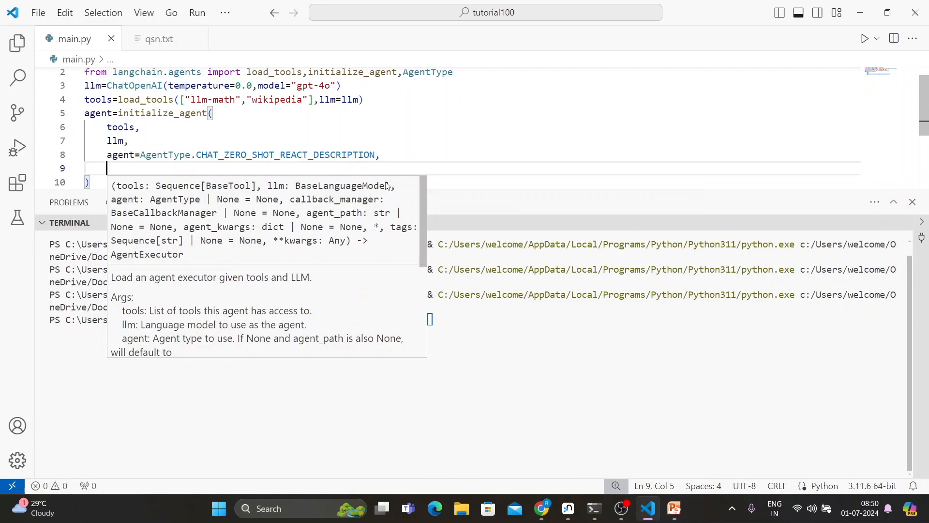
- Add handle_parsingh_errors=True and verbose=True to the initialize_agent call
{"action": "type", "text": "handl"}
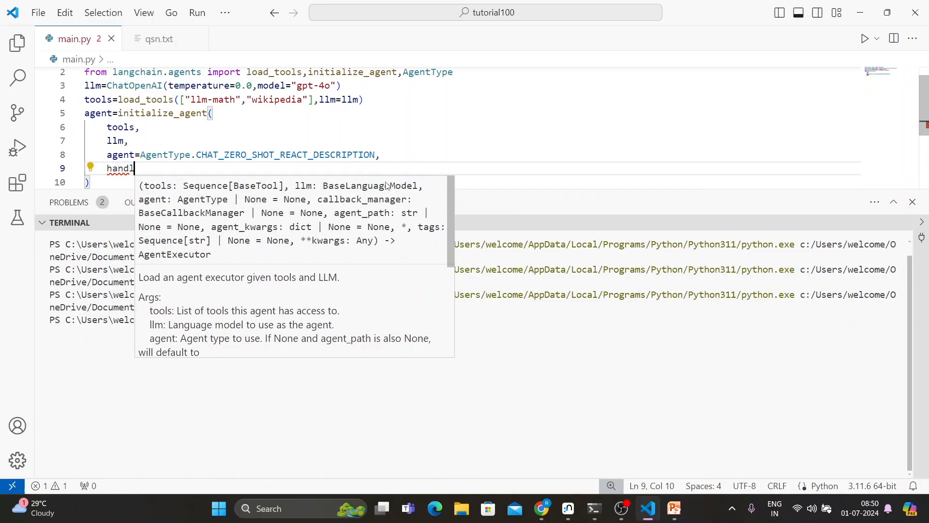
{"action": "type", "text": "e_p"}
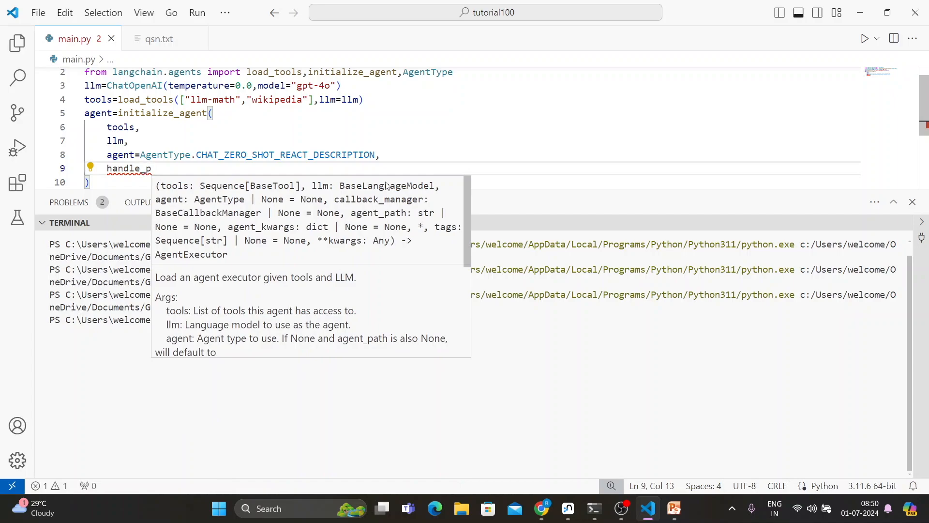
{"action": "type", "text": "arsiungh_"}
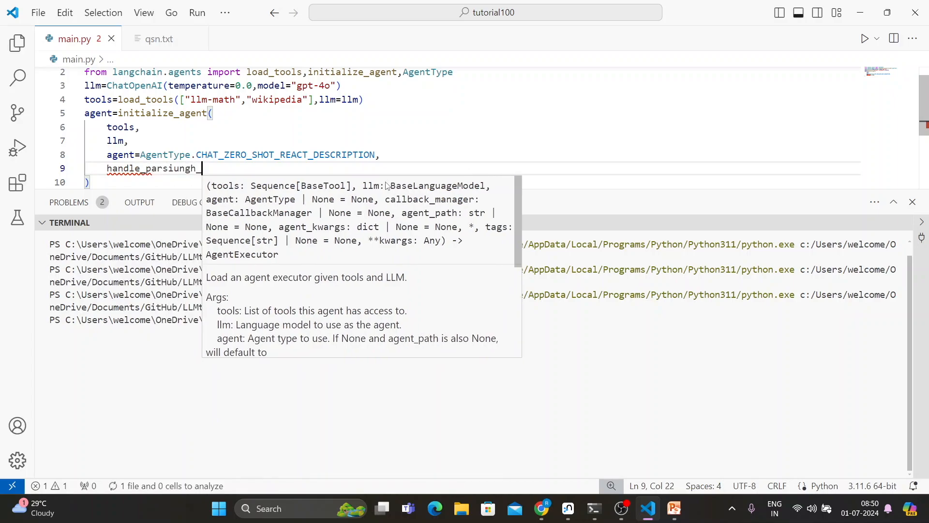
{"action": "key", "text": "BackSpace"}
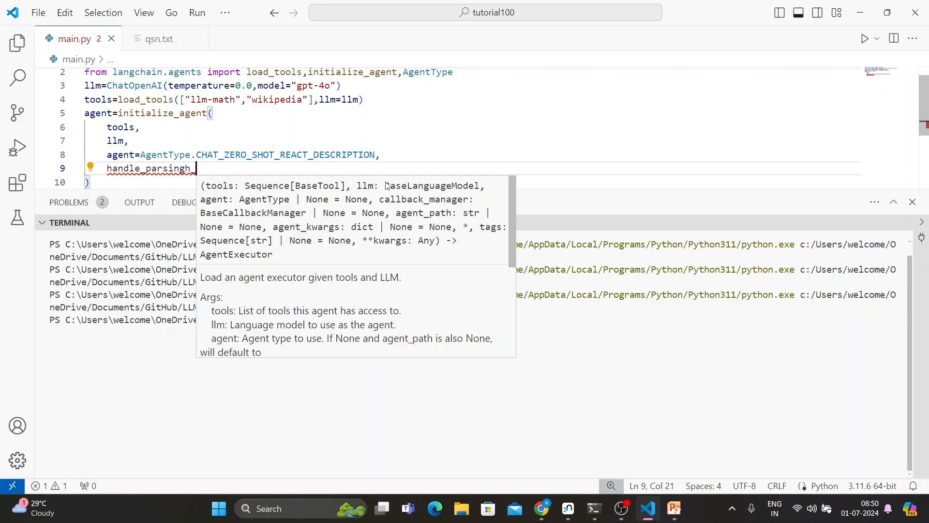
{"action": "type", "text": "_errors"}
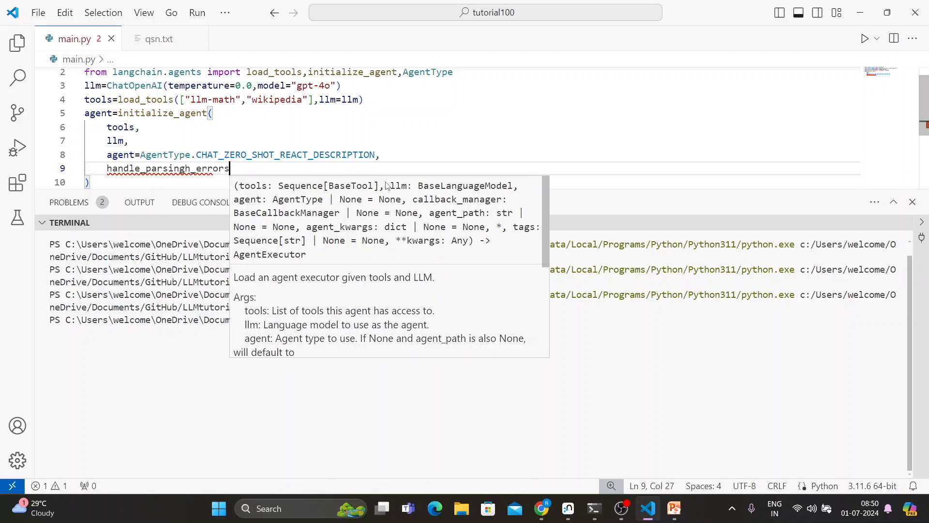
{"action": "type", "text": "=TAr"}
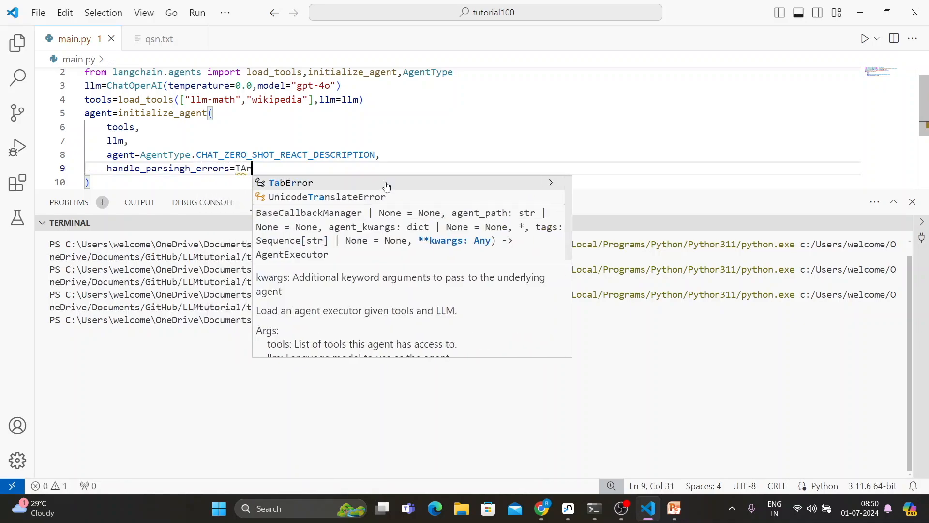
{"action": "key", "text": "Backspace"}
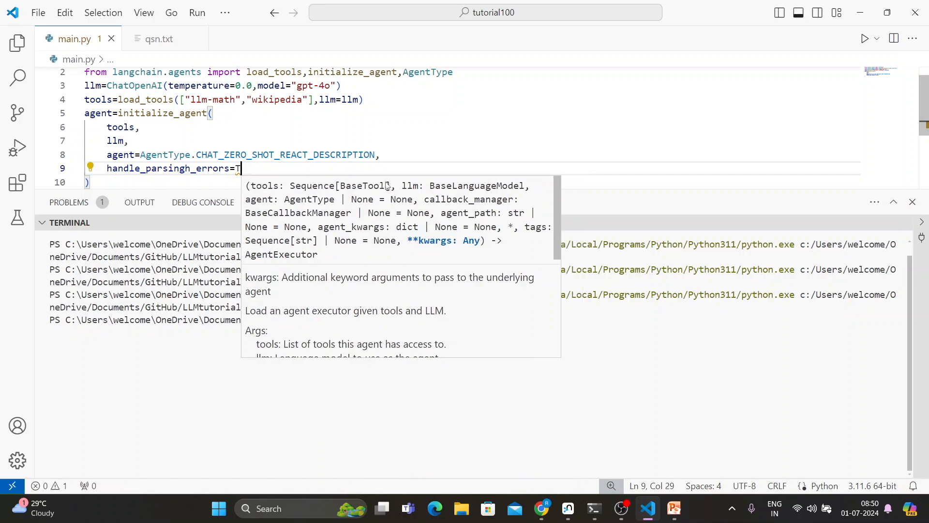
{"action": "type", "text": "rue,"}
{"action": "type", "text": "ver"}
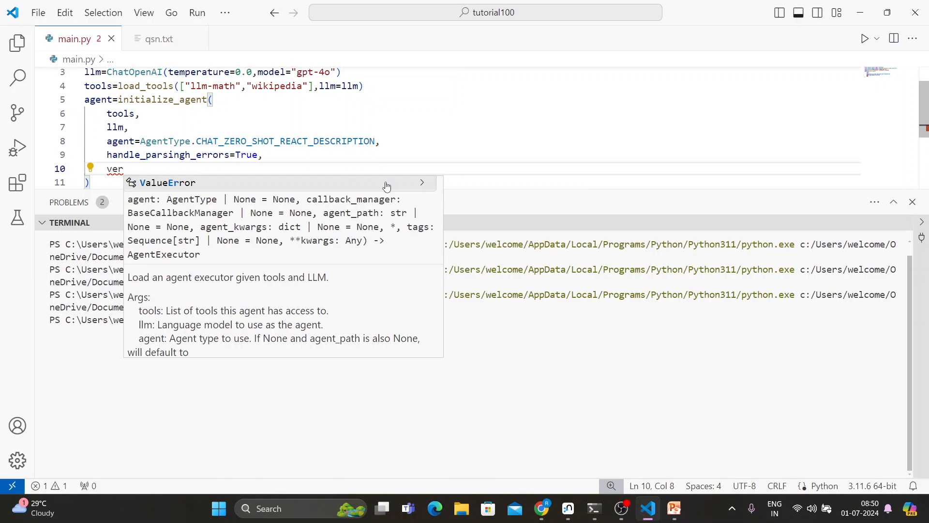
{"action": "type", "text": "bose="}
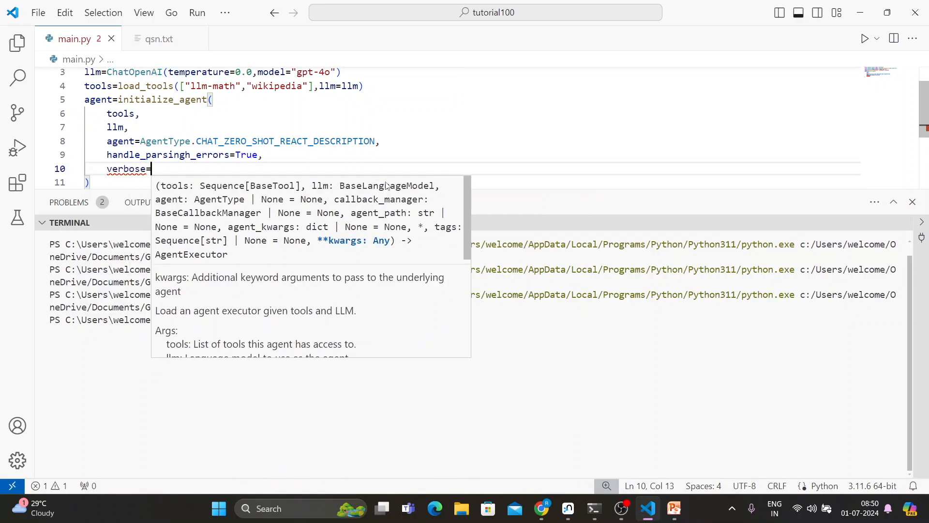
{"action": "type", "text": "True"}
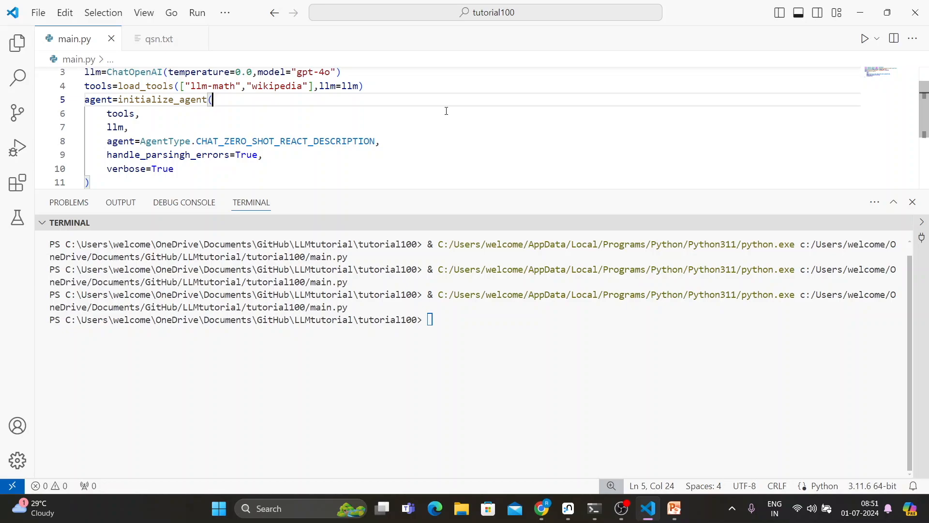
{"action": "mouse_move", "coordinate": [198, 159]}
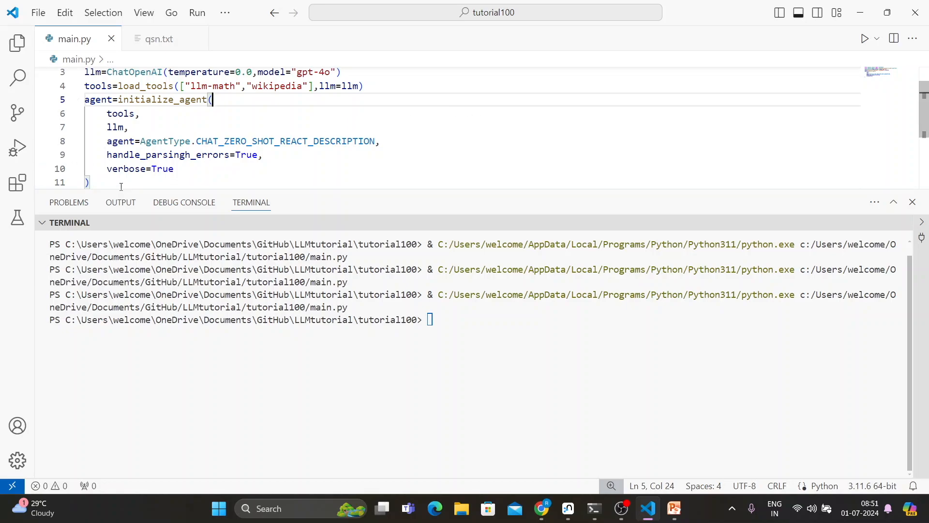
- Add an agent() call after the setup and clear the terminal output
{"action": "type", "text": "agent("}
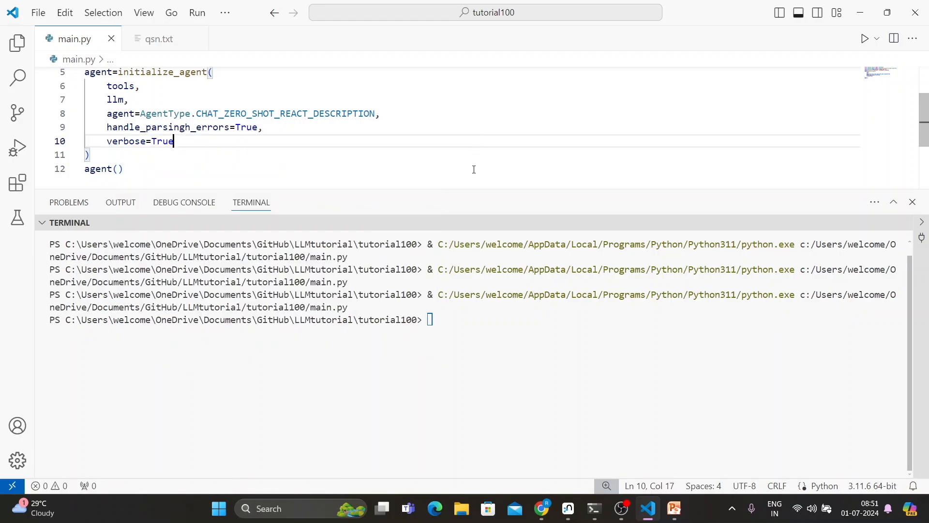
{"action": "scroll", "scroll_direction": "up", "scroll_amount": 3}
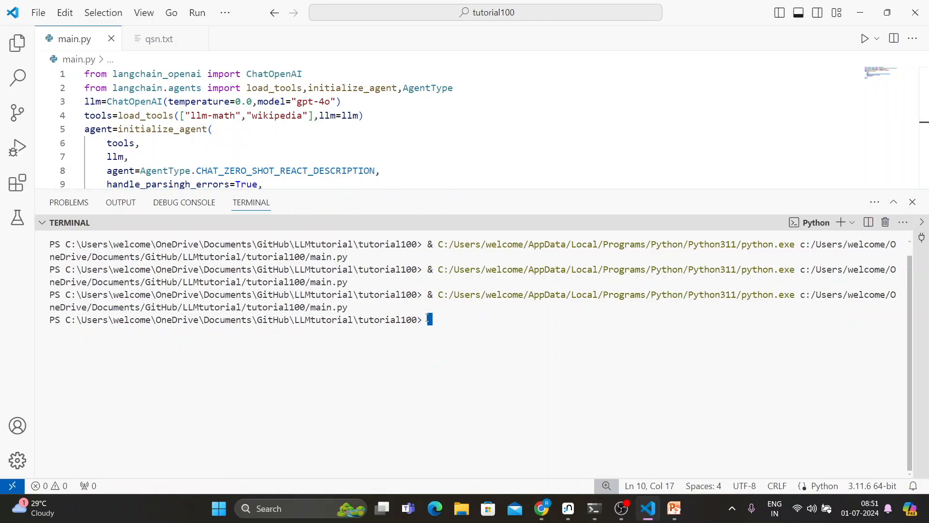
{"action": "type", "text": "clear"}
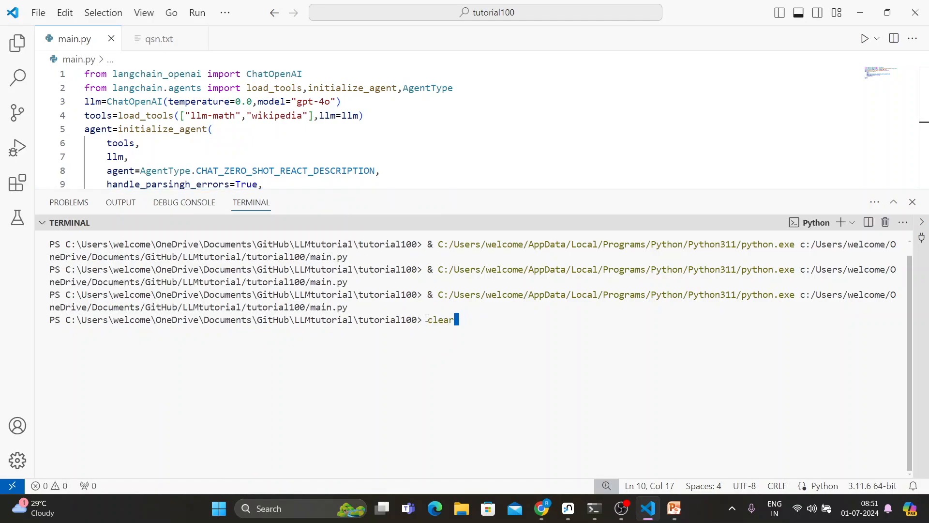
{"action": "key", "text": "Return"}
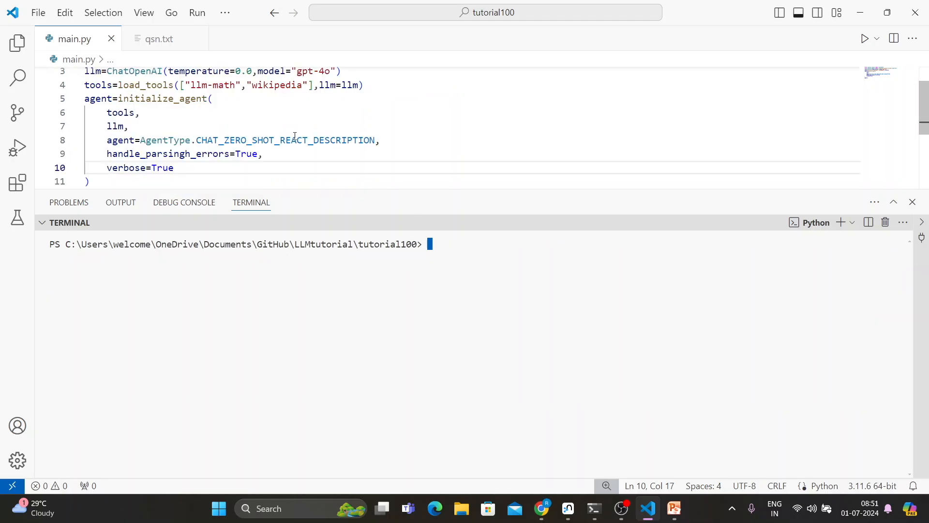
- Pass the 10 by 7 meter rectangular room area question from qsn.txt into agent()
{"action": "left_click", "coordinate": [158, 38]}
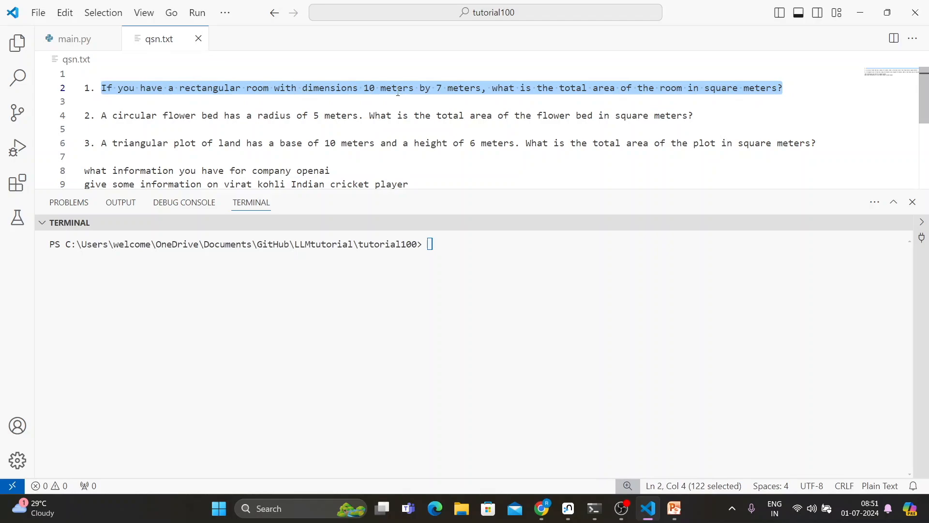
{"action": "mouse_move", "coordinate": [472, 95]}
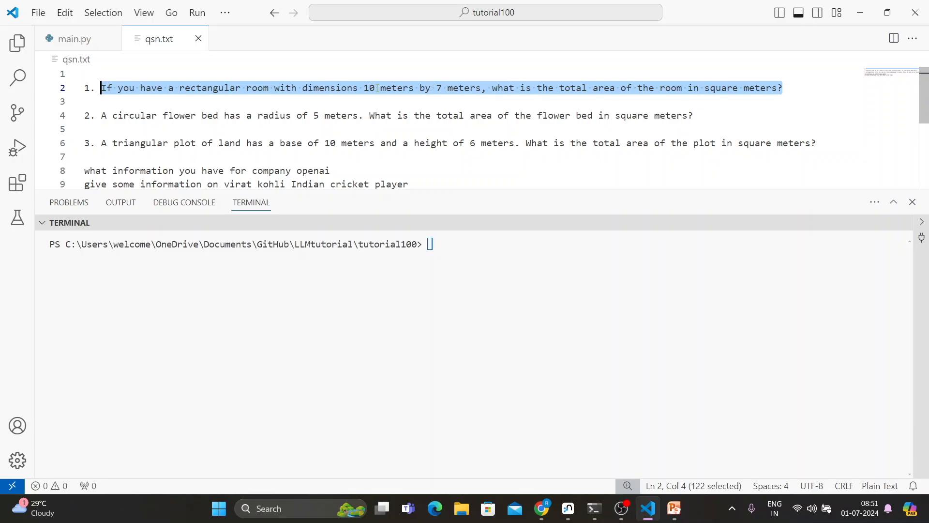
{"action": "left_click", "coordinate": [73, 39]}
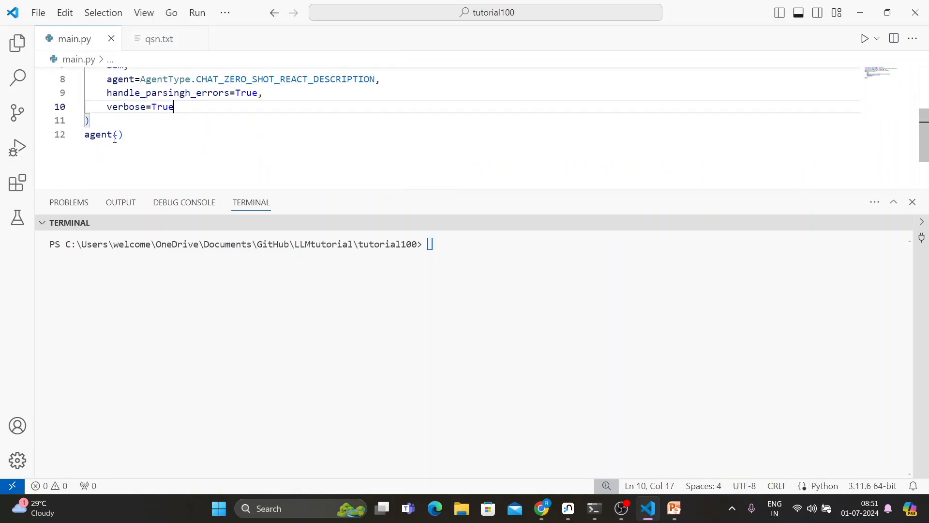
{"action": "left_click", "coordinate": [118, 133]}
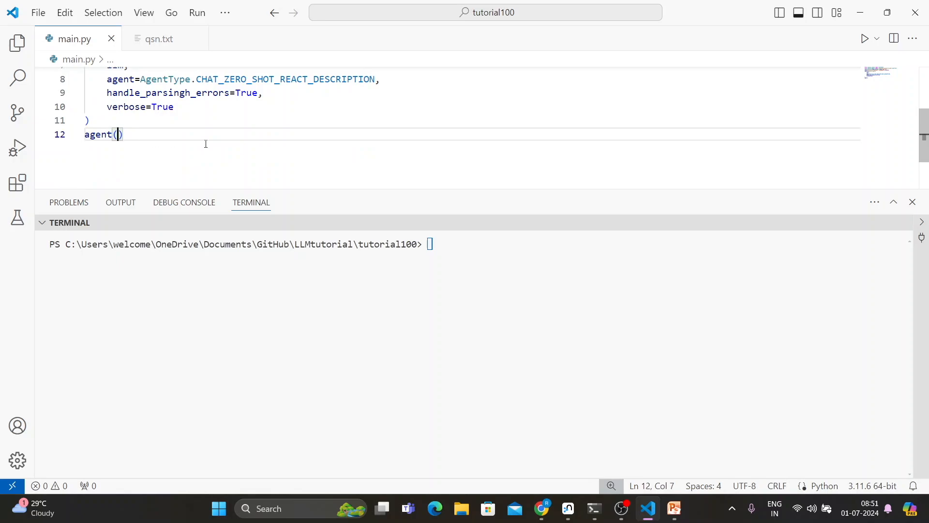
{"action": "type", "text": "\"If you have a rectangular room with dimensions 10 meters by 7 meters, what is the total area of the room in square meters?\""}
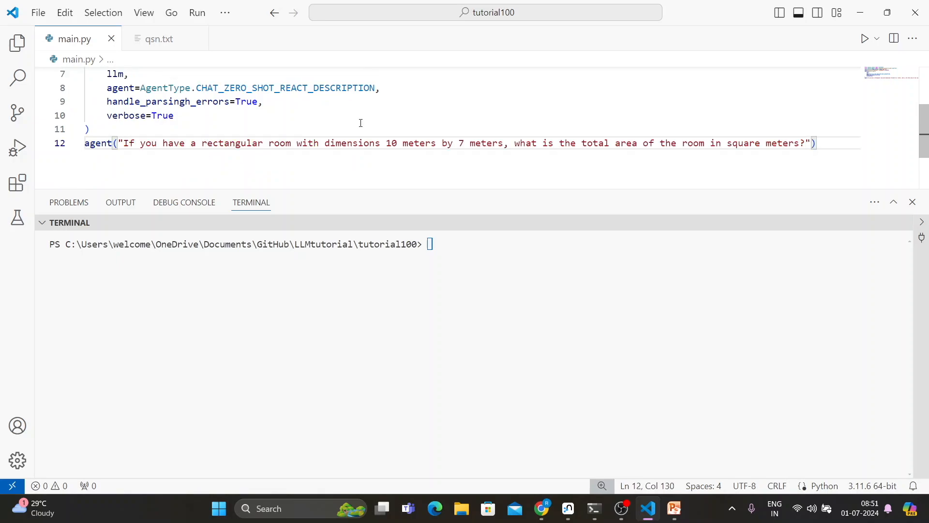
- Run main.py so the agent answers 70 square meters, then return to qsn.txt
{"action": "left_click", "coordinate": [864, 39]}
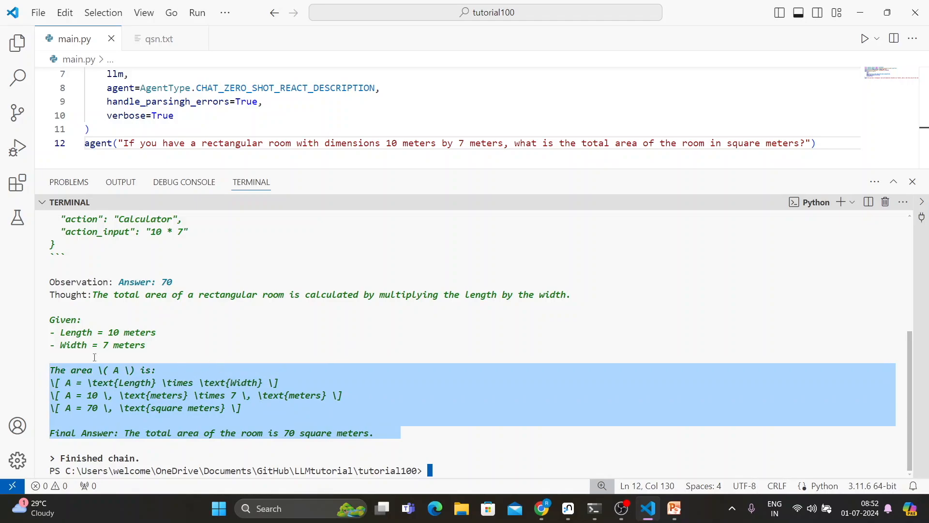
{"action": "mouse_move", "coordinate": [172, 364]}
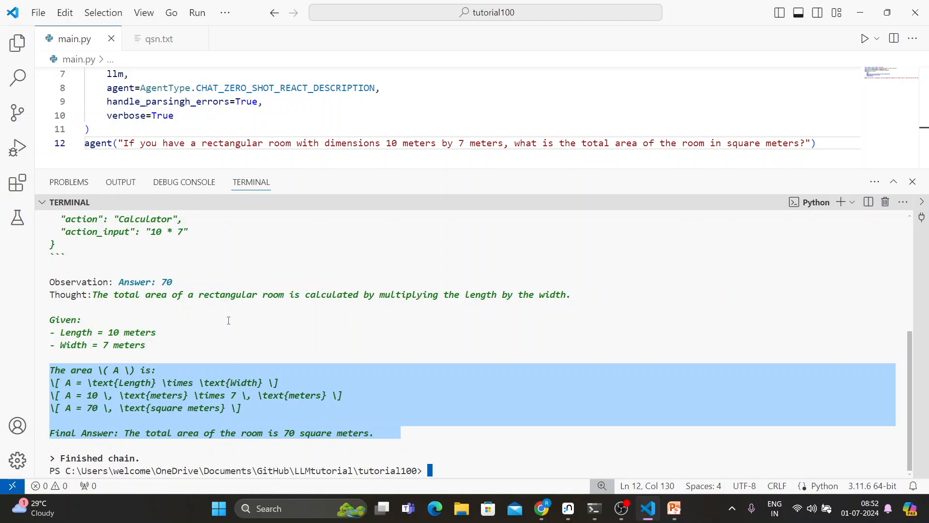
{"action": "left_click", "coordinate": [157, 39]}
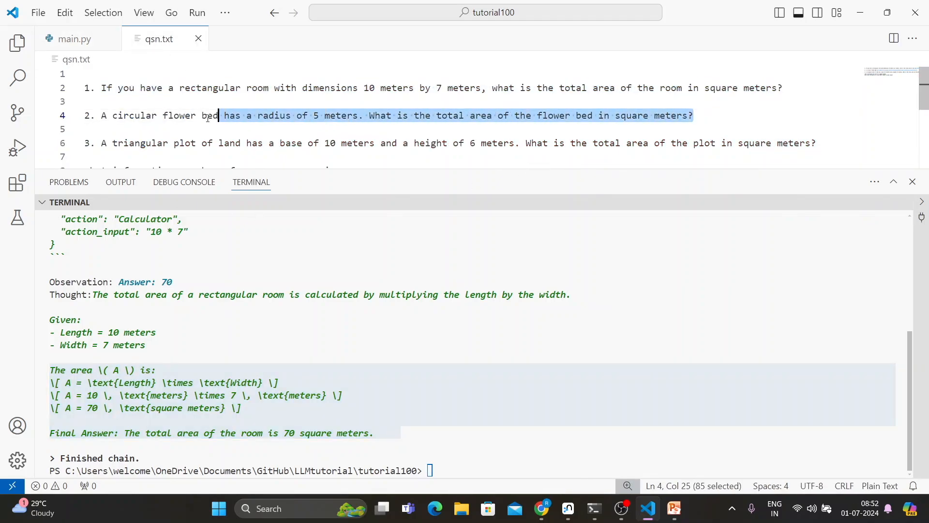
- Replace the question with the radius-5 circular flower bed one and run, getting about 78.54 square meters
{"action": "left_click_drag", "start_coordinate": [218, 115], "coordinate": [102, 115]}
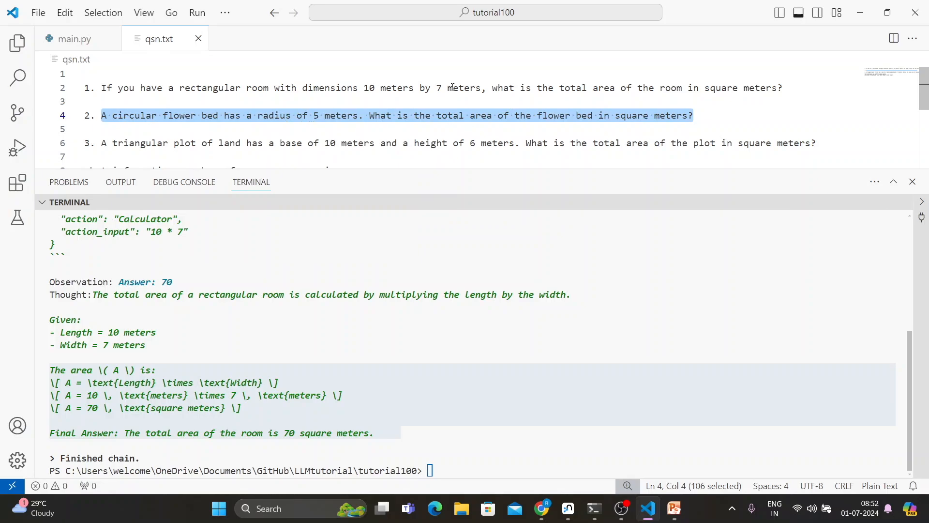
{"action": "left_click", "coordinate": [74, 39]}
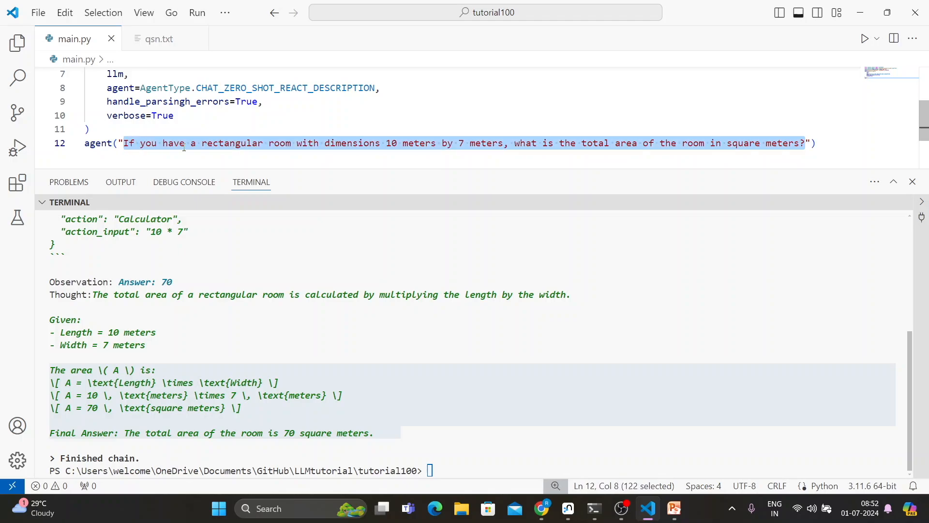
{"action": "type", "text": "A circular flower bed has a radius of 5 meters. What is the total area of the flower bed in square meters?"}
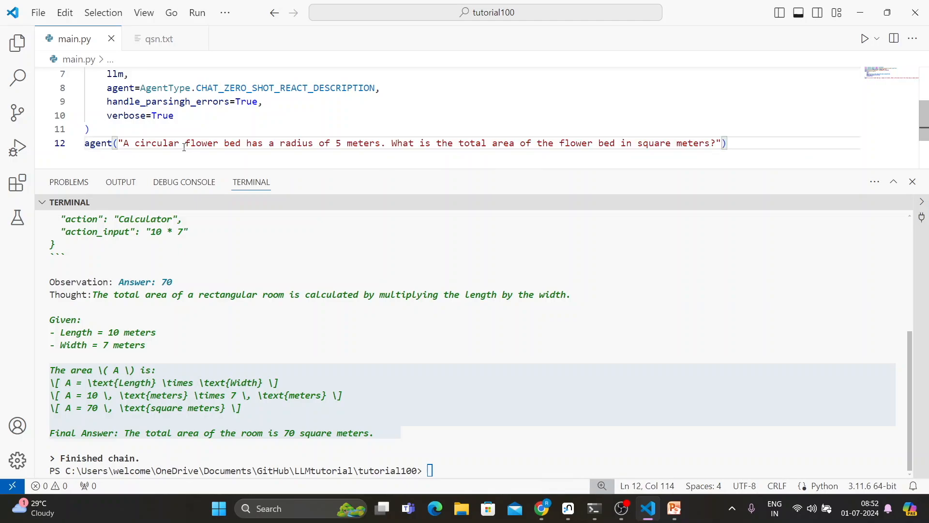
{"action": "mouse_move", "coordinate": [304, 116]}
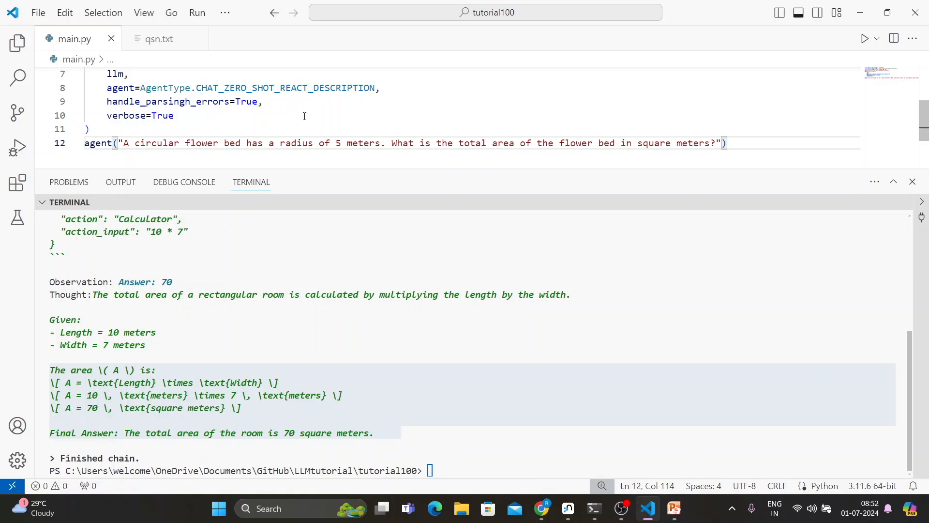
{"action": "mouse_move", "coordinate": [783, 66]}
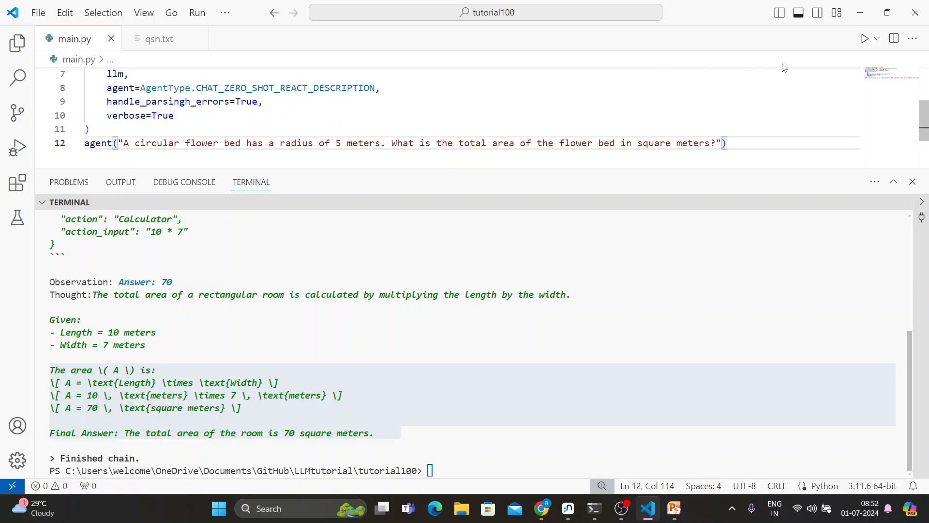
{"action": "left_click", "coordinate": [864, 38]}
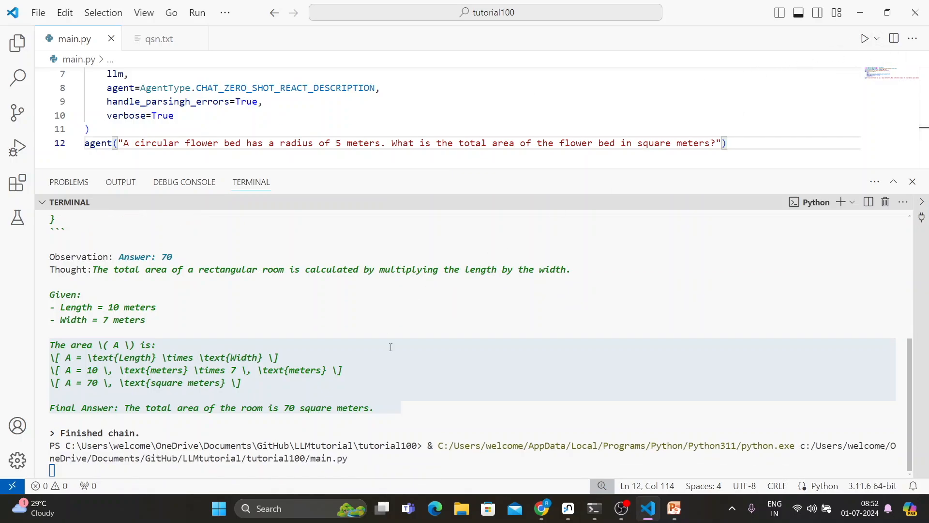
{"action": "mouse_move", "coordinate": [399, 338]}
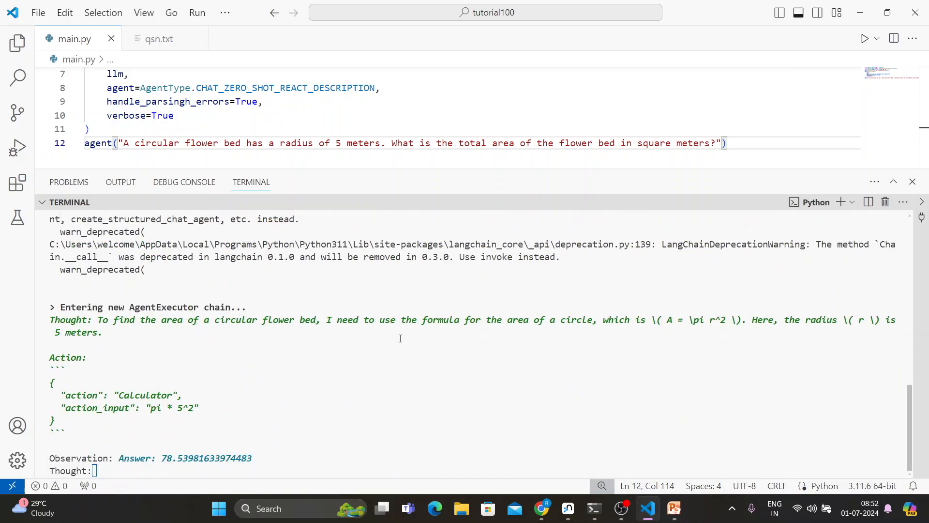
{"action": "scroll", "scroll_direction": "down", "scroll_amount": 3}
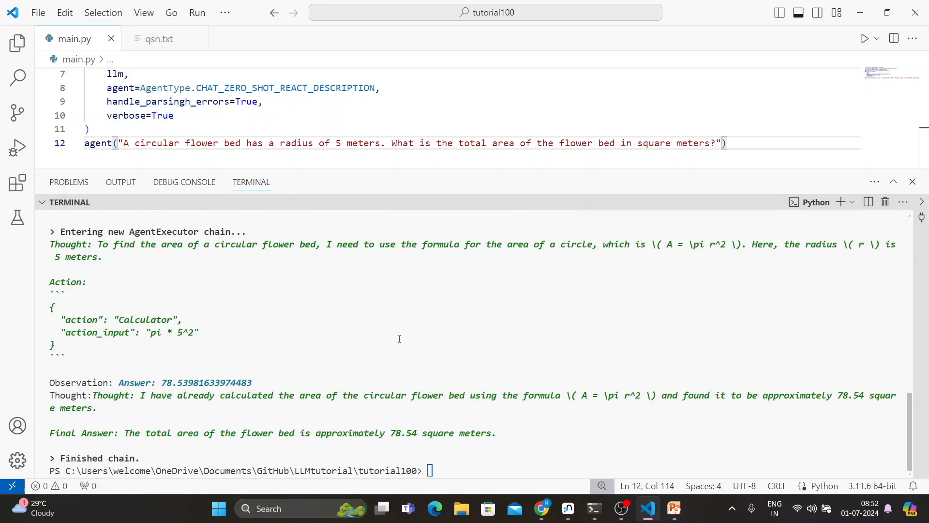
{"action": "double_click", "coordinate": [187, 332]}
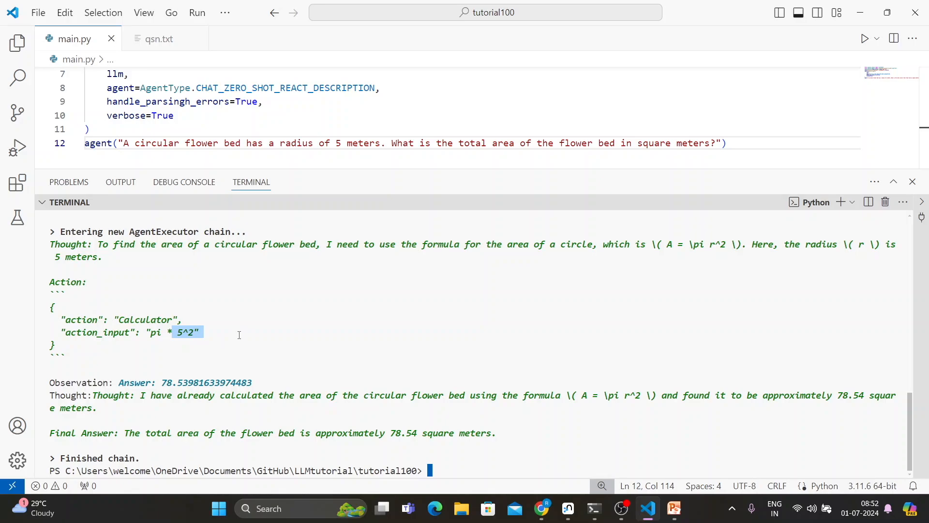
{"action": "mouse_move", "coordinate": [472, 422]}
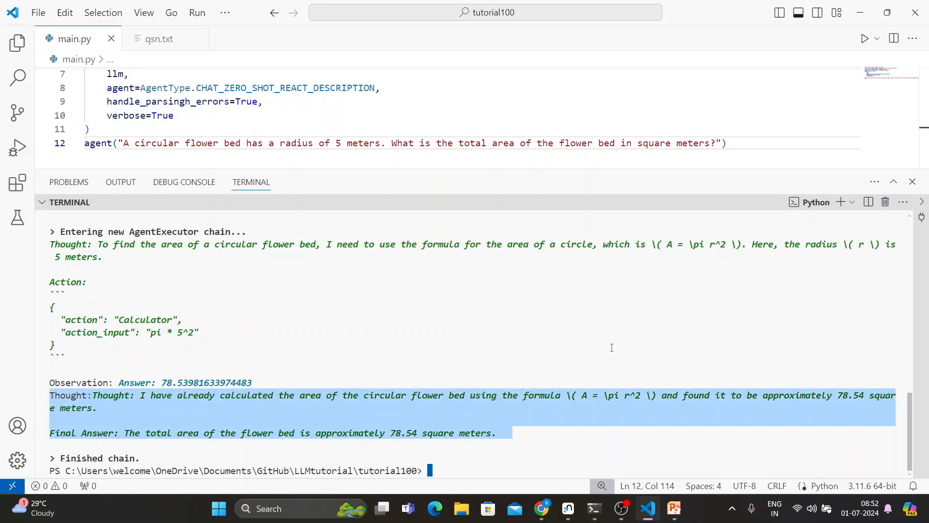
{"action": "mouse_move", "coordinate": [319, 386]}
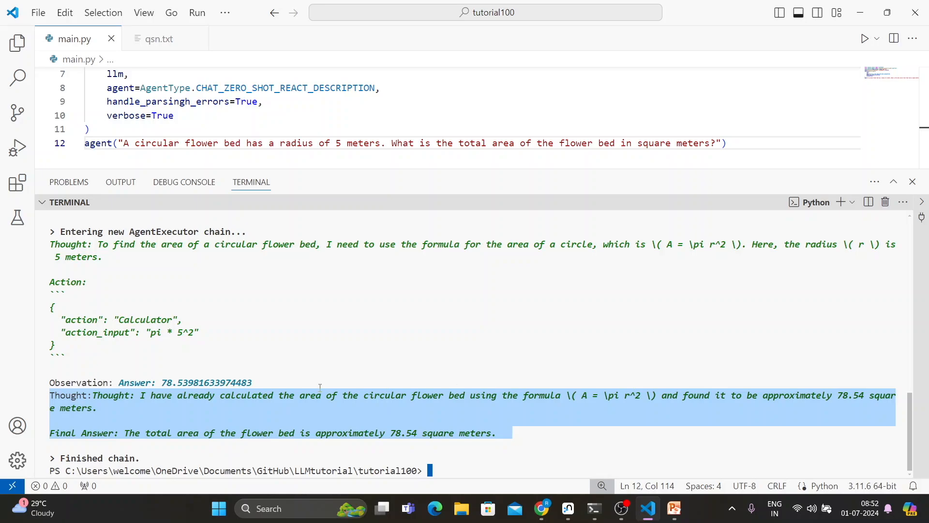
{"action": "mouse_move", "coordinate": [250, 366]}
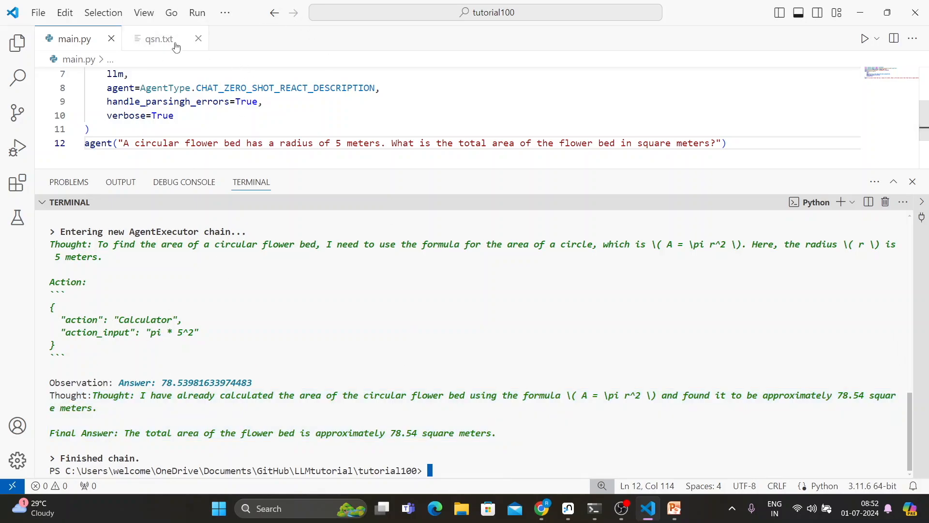
- Put the triangular plot question (base 10 m, height 6 m) into agent() and run main.py
{"action": "left_click", "coordinate": [158, 38]}
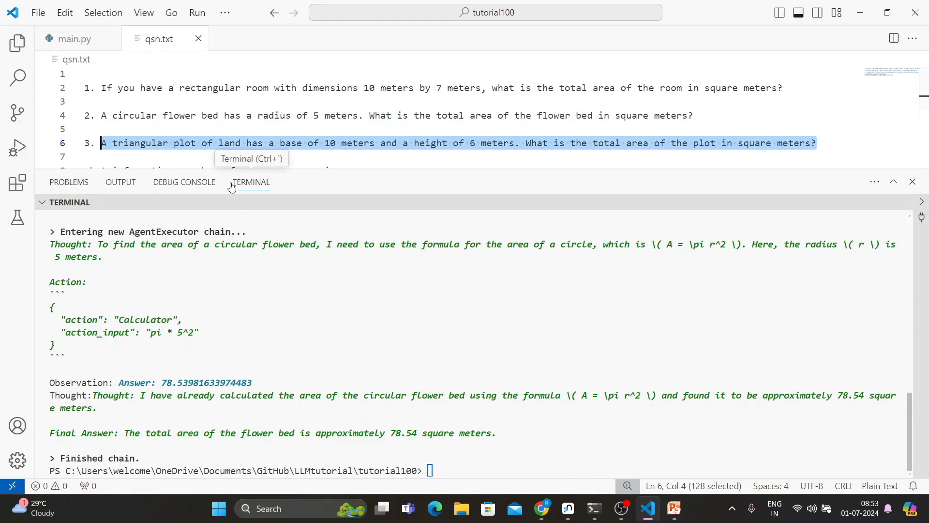
{"action": "mouse_move", "coordinate": [430, 146]}
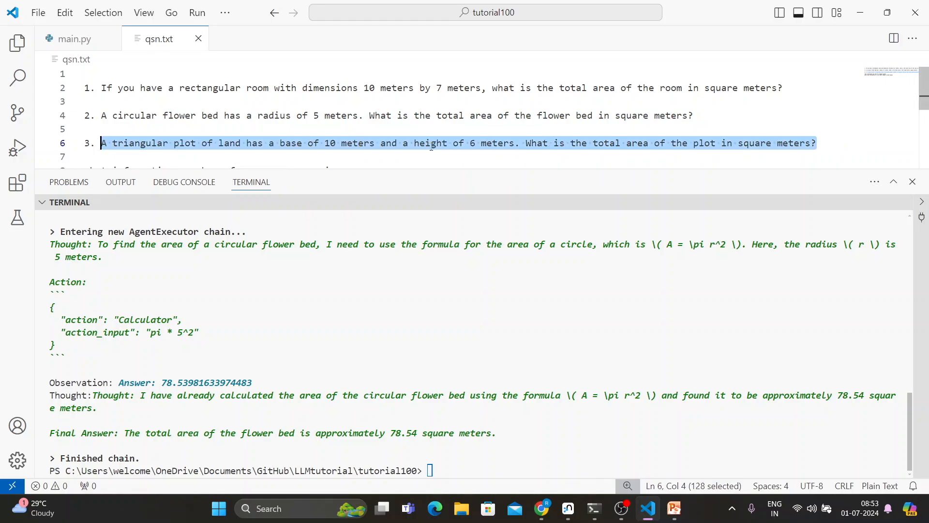
{"action": "scroll", "scroll_direction": "down", "scroll_amount": 3}
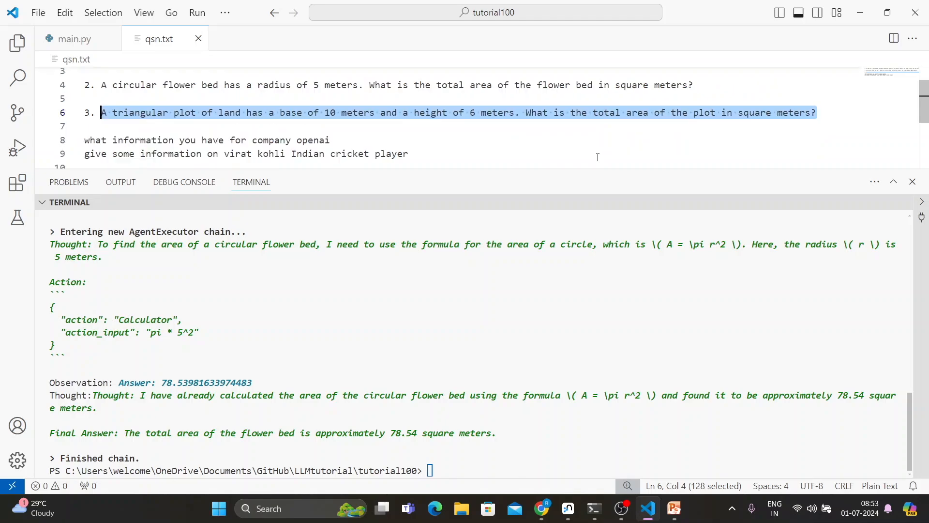
{"action": "left_click", "coordinate": [75, 39]}
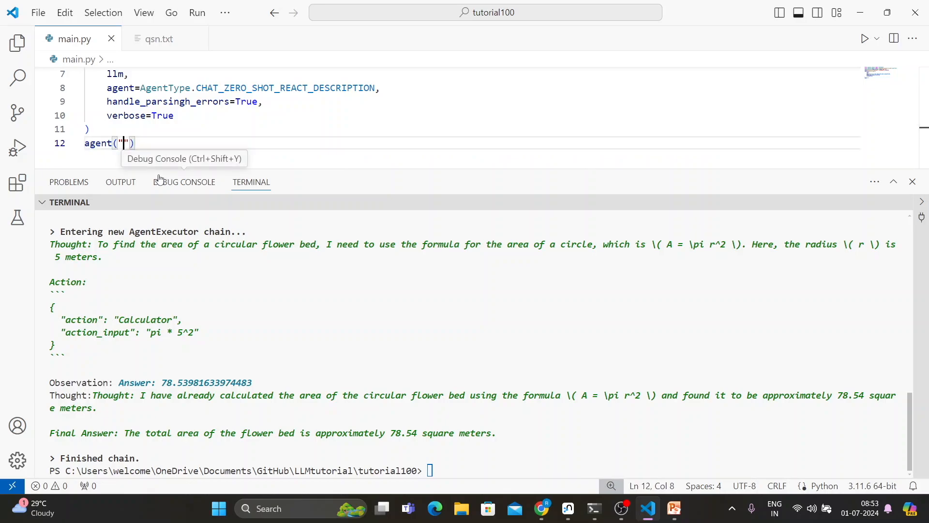
{"action": "type", "text": "A triangular plot of land has a base of 10 meters and a height of 6 meters. What is the total area of the plot in square meters?"}
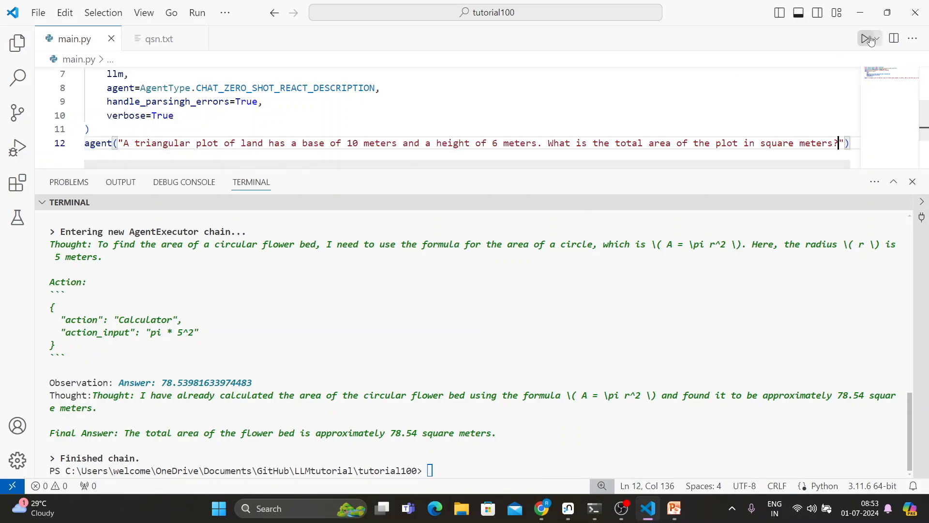
{"action": "left_click", "coordinate": [865, 39]}
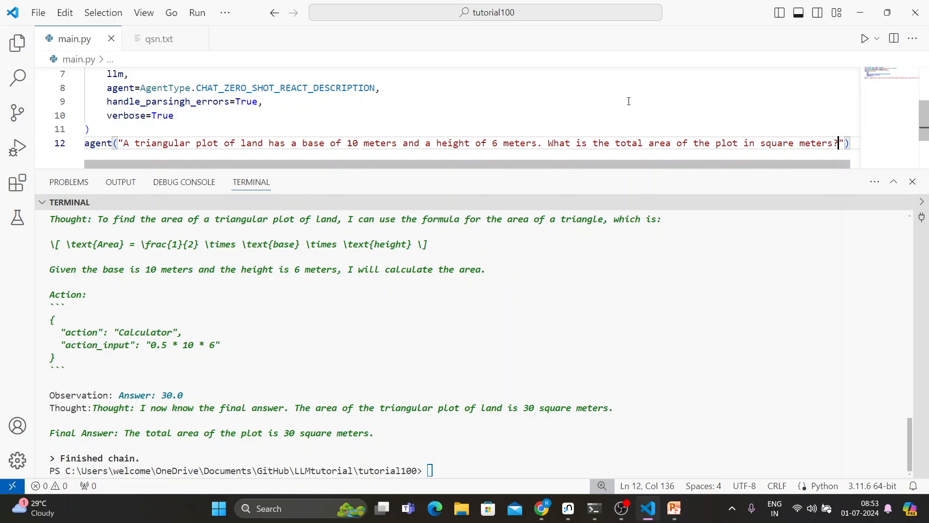
{"action": "mouse_move", "coordinate": [285, 64]}
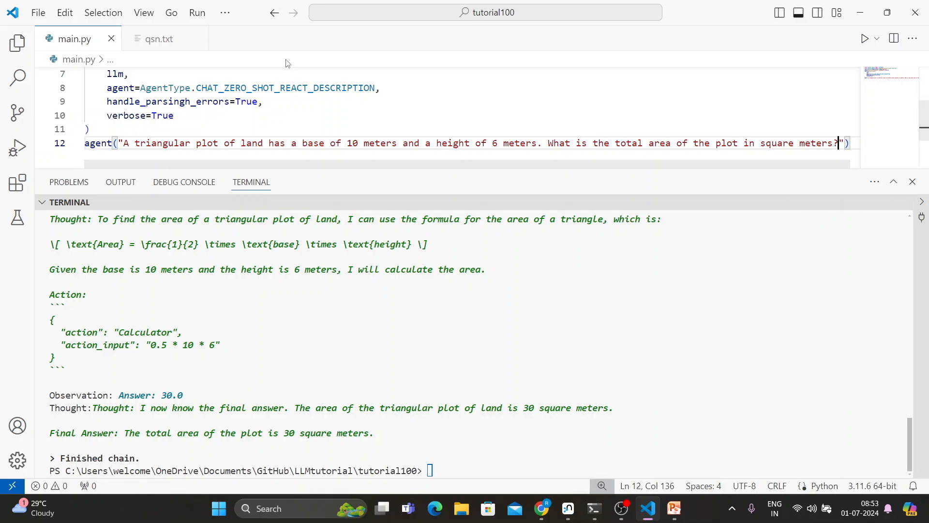
{"action": "mouse_move", "coordinate": [182, 86]}
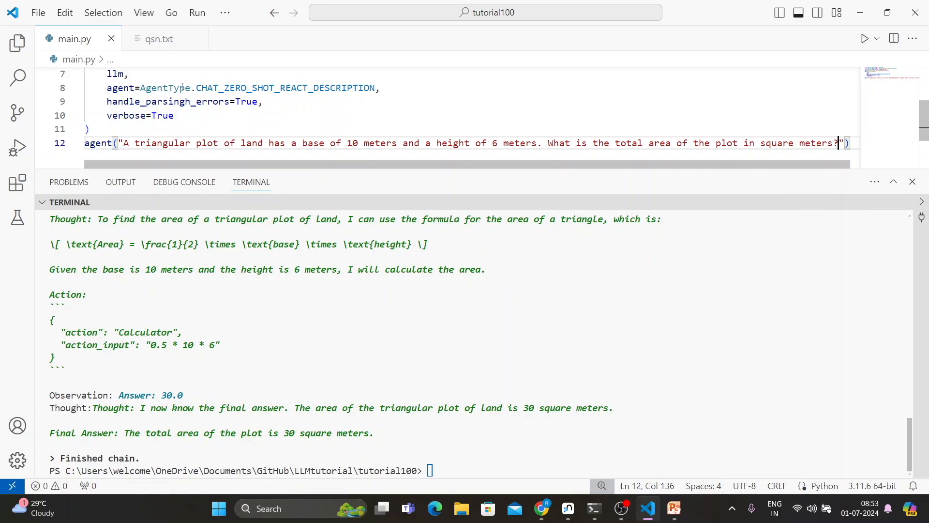
- Replace the agent() query with 'what information you have for company openai' and launch the script
{"action": "left_click", "coordinate": [157, 38]}
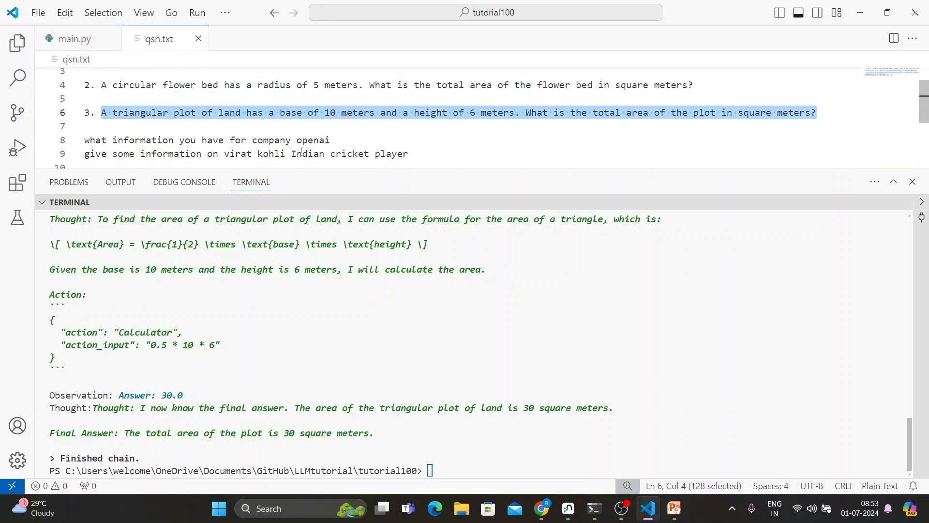
{"action": "scroll", "scroll_direction": "down", "scroll_amount": 3}
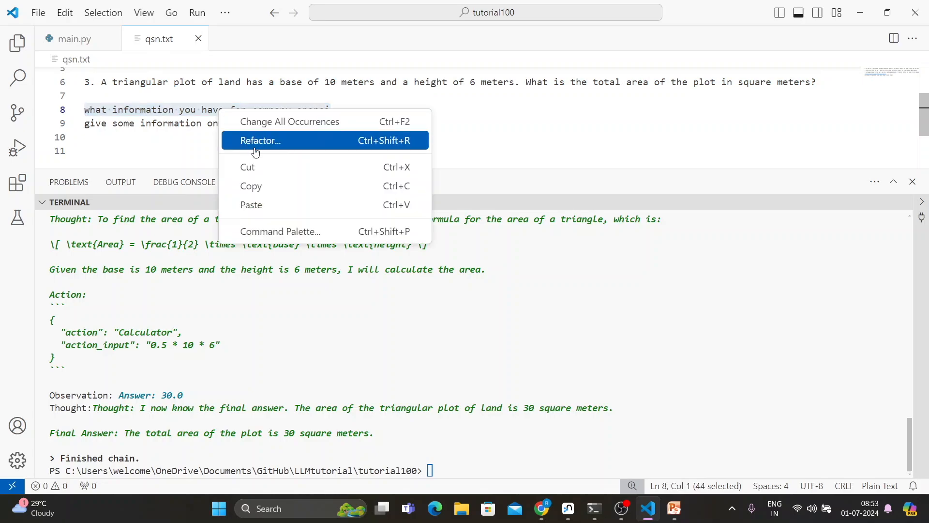
{"action": "left_click", "coordinate": [75, 39]}
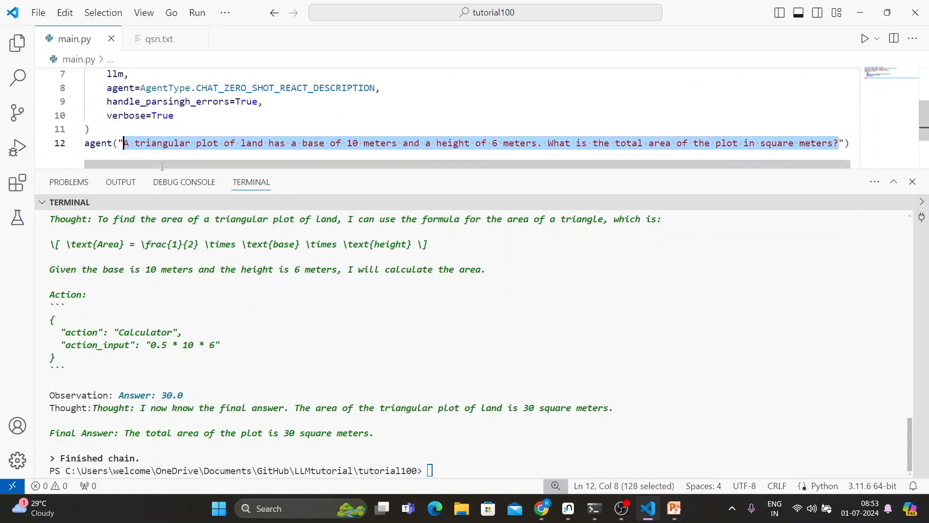
{"action": "key", "text": "Delete"}
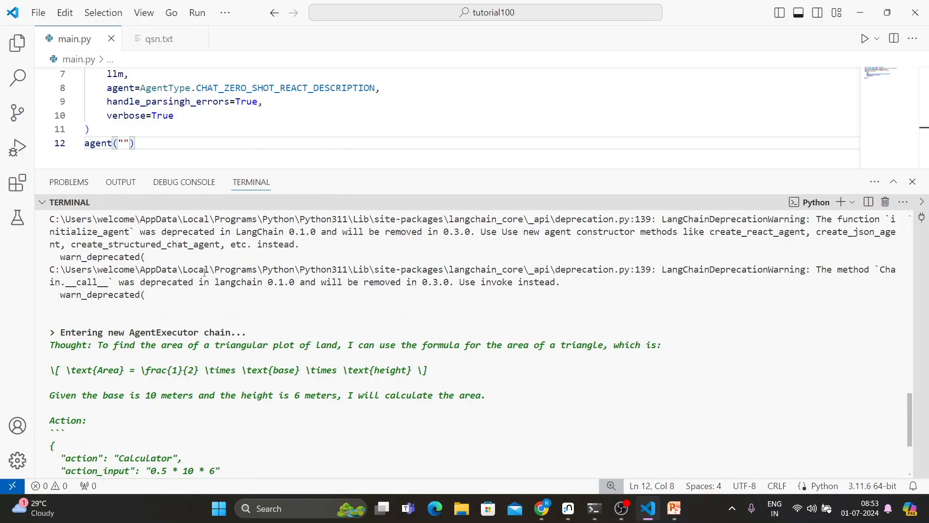
{"action": "type", "text": "what information you have for company openai"}
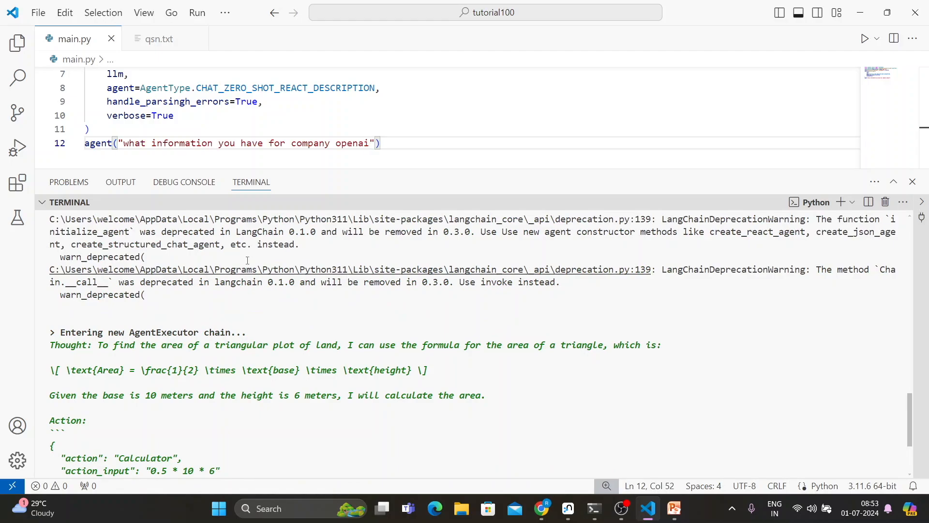
{"action": "scroll", "scroll_direction": "down", "scroll_amount": 3}
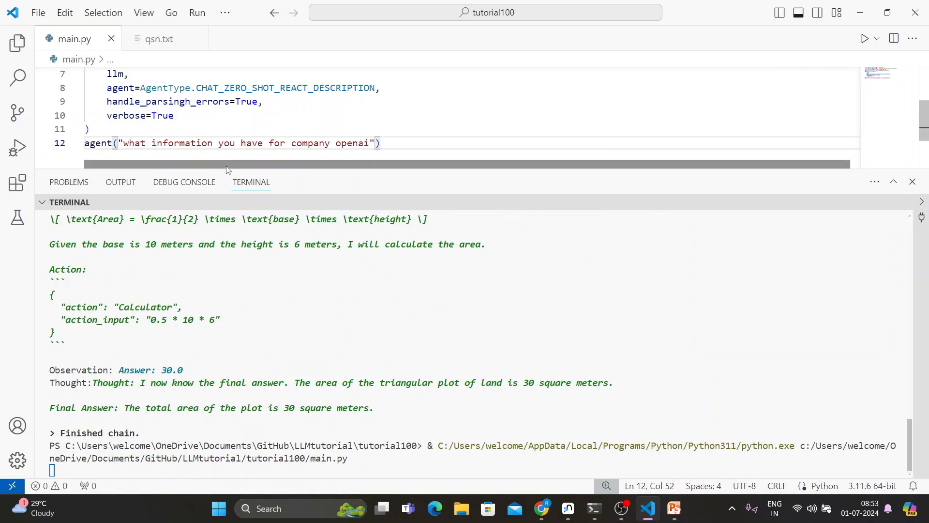
{"action": "mouse_move", "coordinate": [266, 114]}
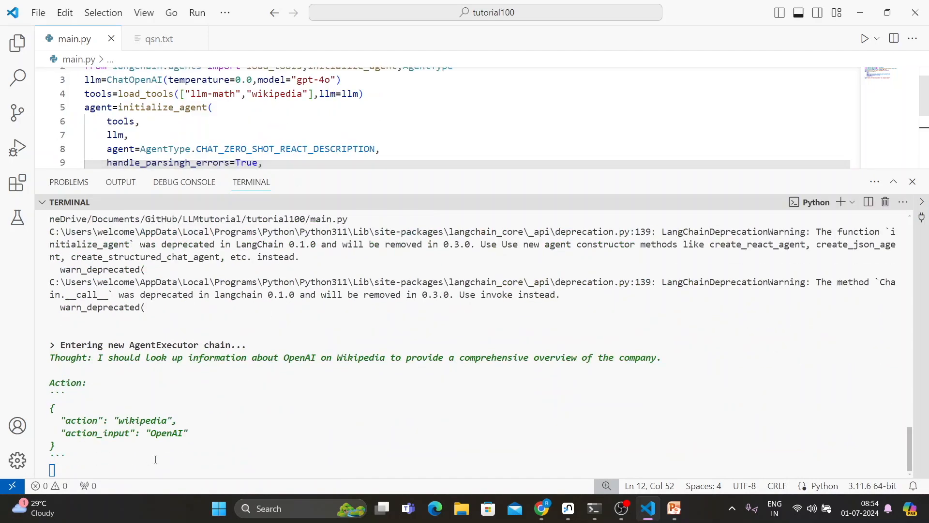
- Review the terminal output where the agent used the wikipedia tool to summarize OpenAI
{"action": "double_click", "coordinate": [144, 420]}
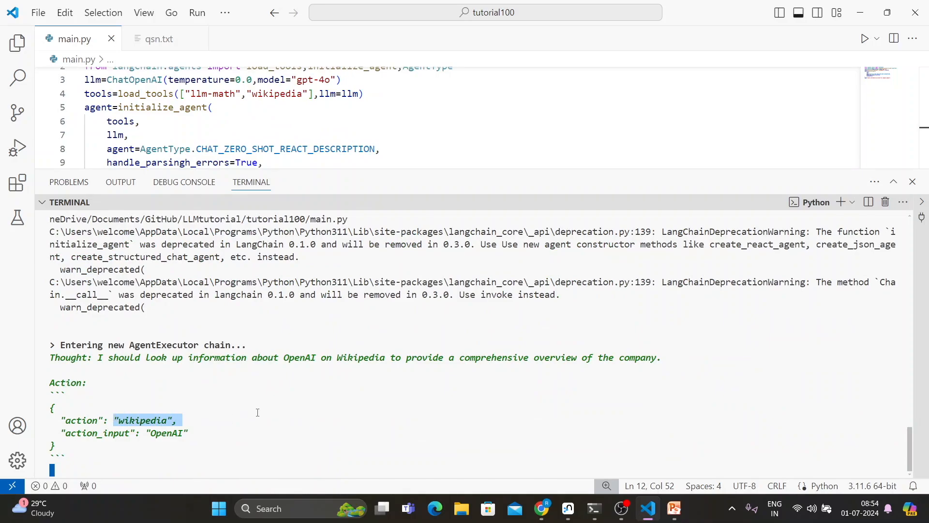
{"action": "mouse_move", "coordinate": [282, 410]}
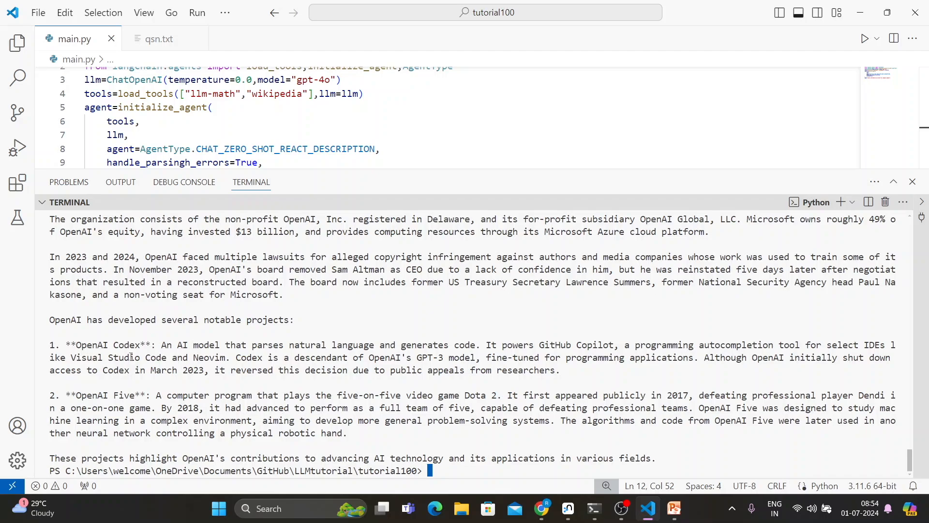
{"action": "mouse_move", "coordinate": [669, 465]}
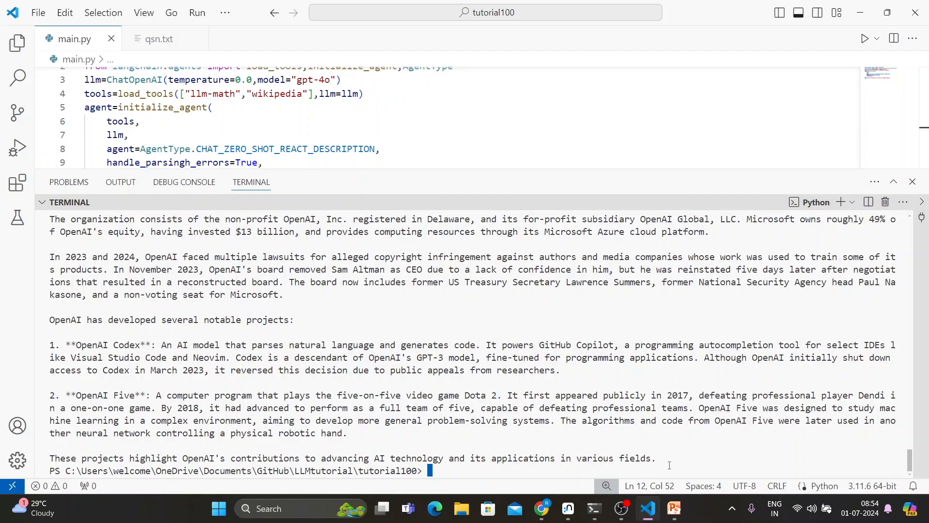
{"action": "scroll", "scroll_direction": "up", "scroll_amount": 3}
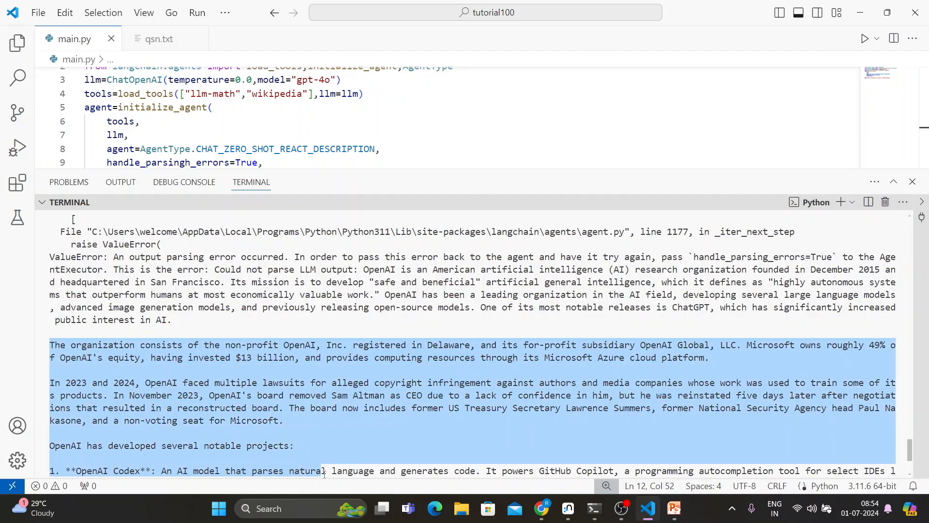
{"action": "scroll", "scroll_direction": "down", "scroll_amount": 3}
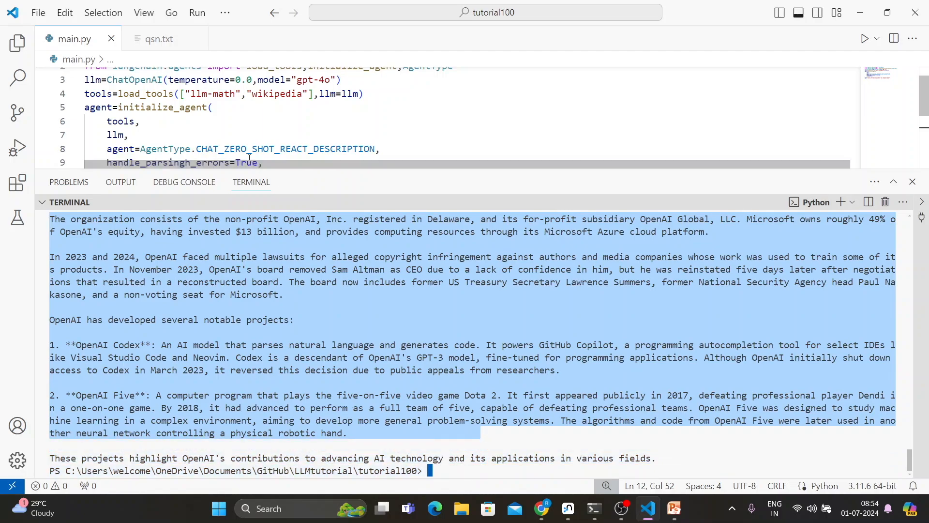
- Replace the query with 'give some information on virat kohli Indian cricket player' and run main.py
{"action": "left_click", "coordinate": [158, 38]}
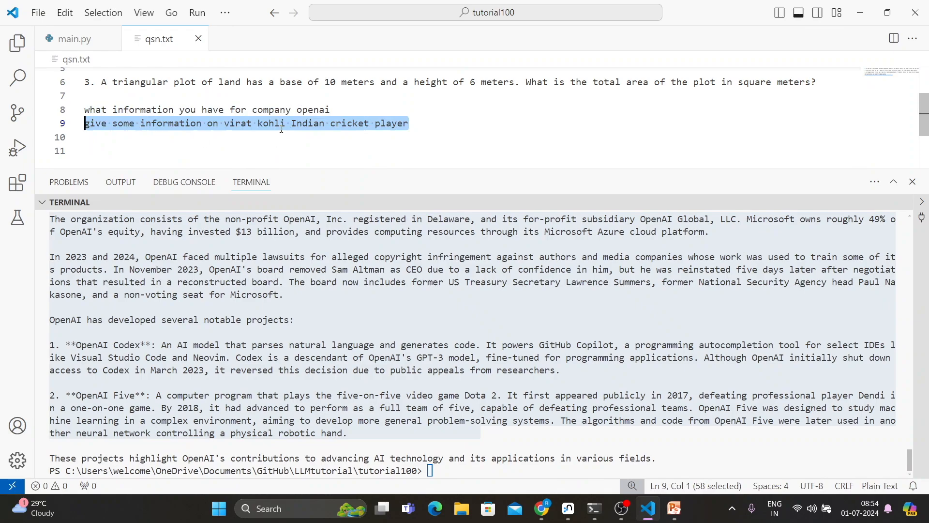
{"action": "right_click", "coordinate": [249, 123]}
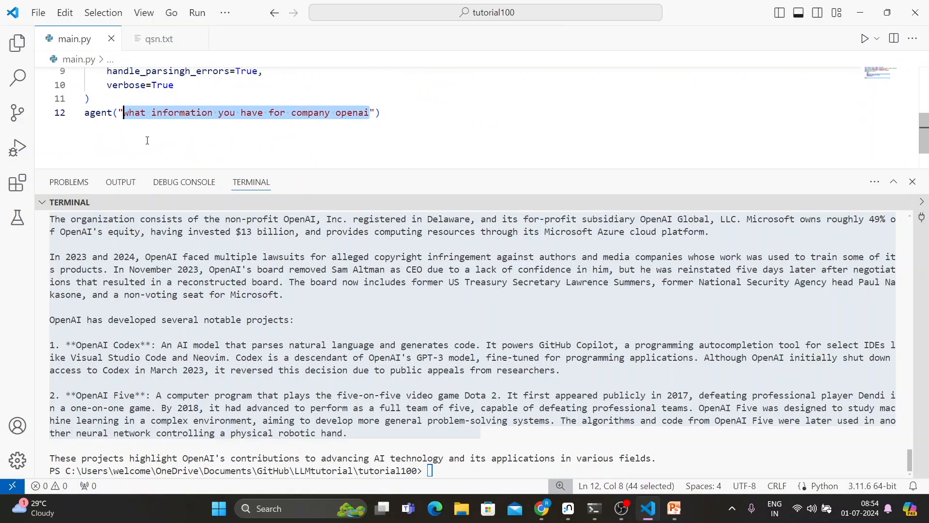
{"action": "key", "text": "Delete"}
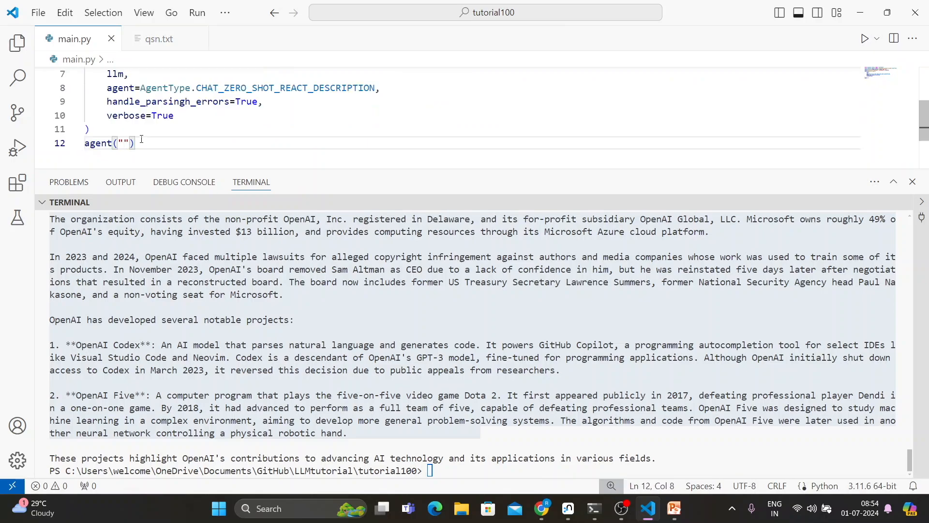
{"action": "type", "text": "give some information on virat kohli Indian cricket player"}
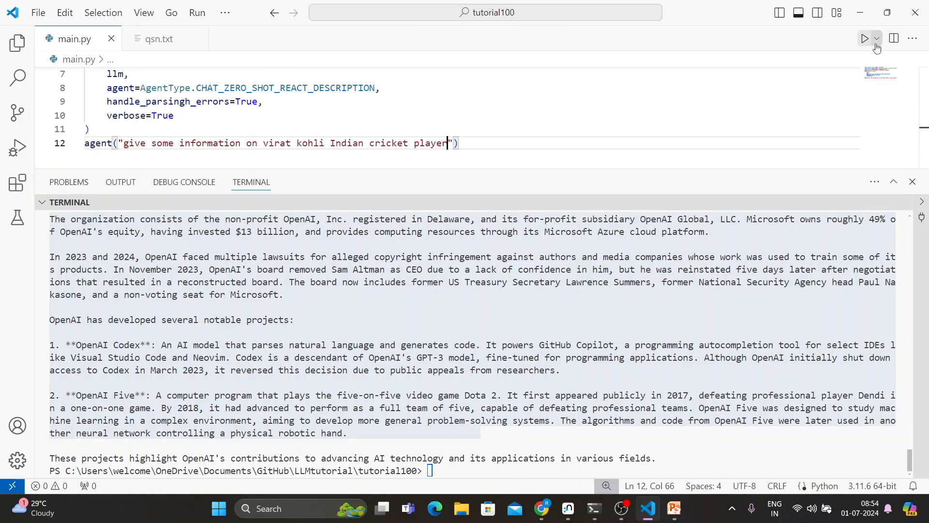
{"action": "left_click", "coordinate": [864, 39]}
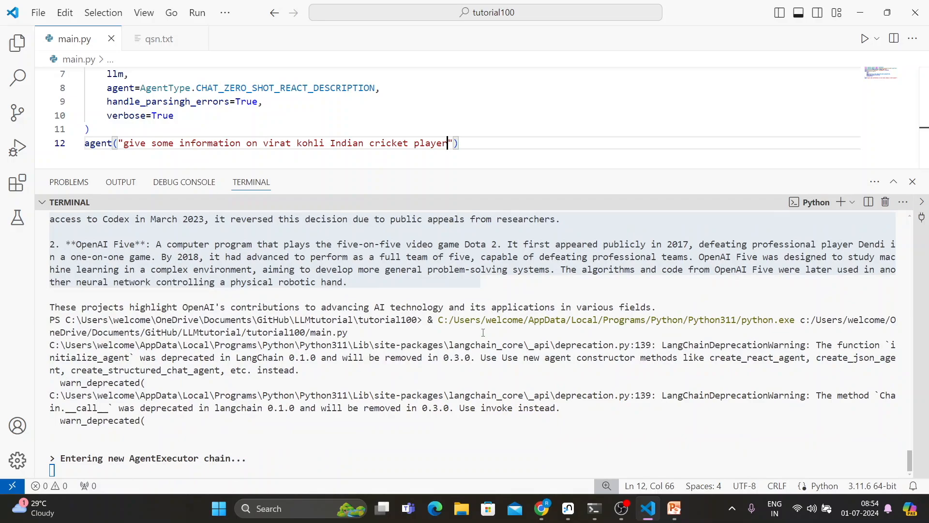
{"action": "scroll", "scroll_direction": "down", "scroll_amount": 3}
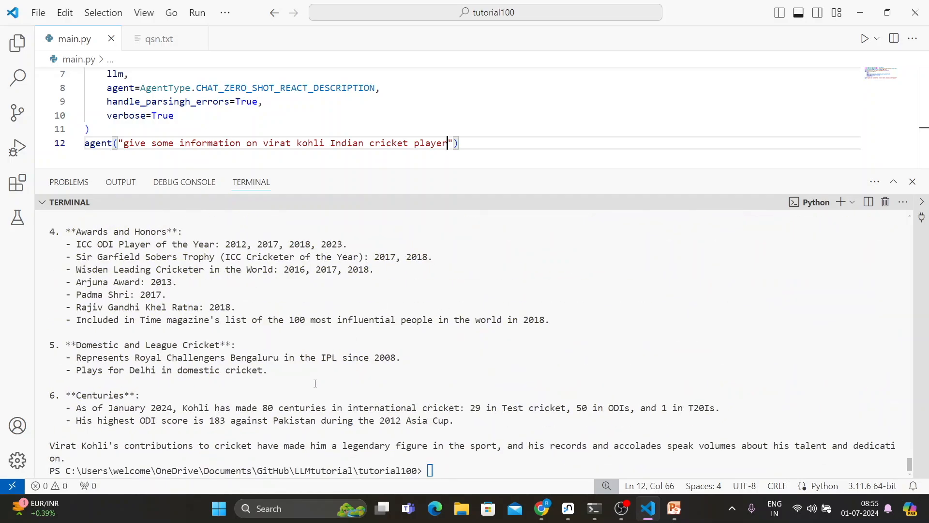
{"action": "mouse_move", "coordinate": [200, 403]}
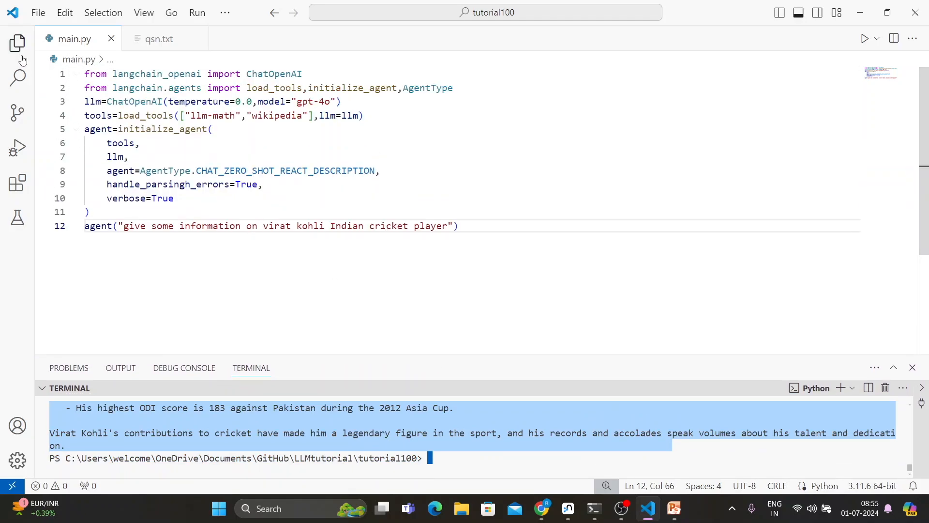
- Show the tutorial100 folder files in the Explorer beside main.py
{"action": "left_click", "coordinate": [17, 42]}
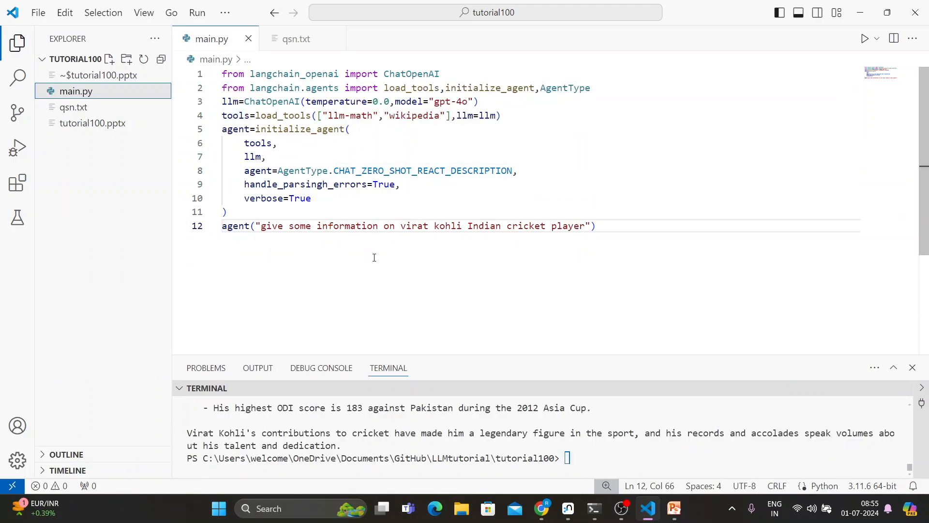
{"action": "mouse_move", "coordinate": [399, 287]}
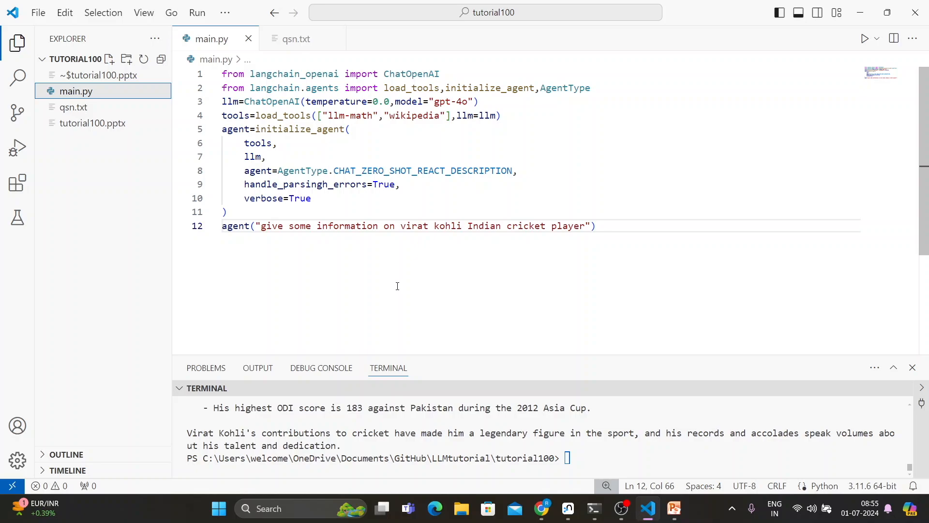
{"action": "mouse_move", "coordinate": [411, 136]}
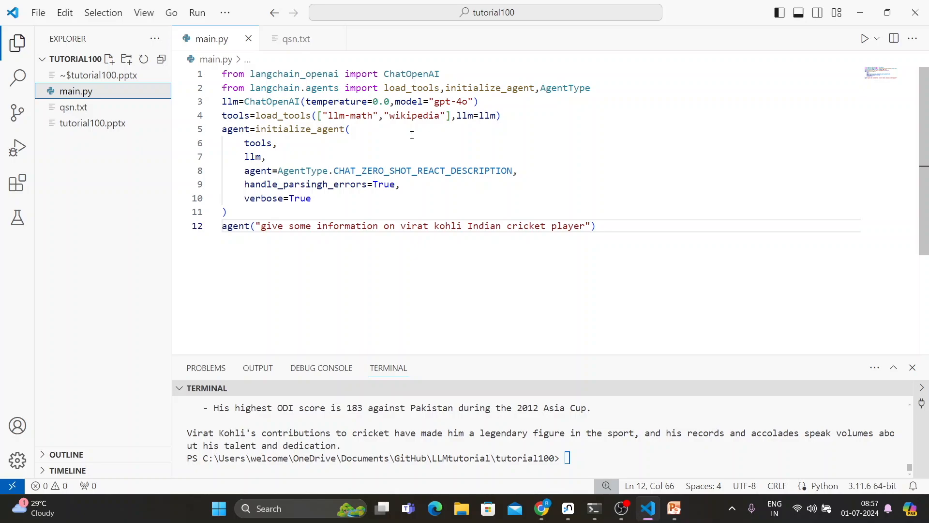
{"action": "mouse_move", "coordinate": [438, 158]}
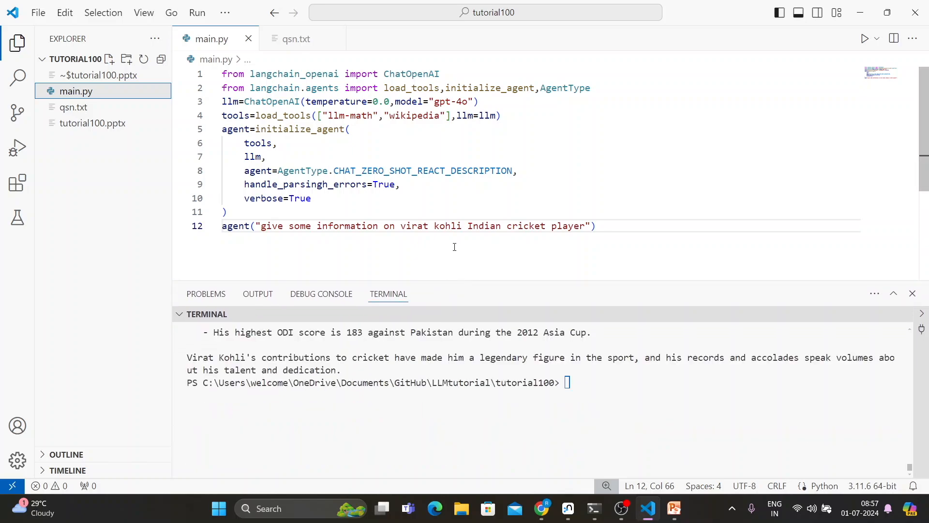
{"action": "mouse_move", "coordinate": [515, 256]}
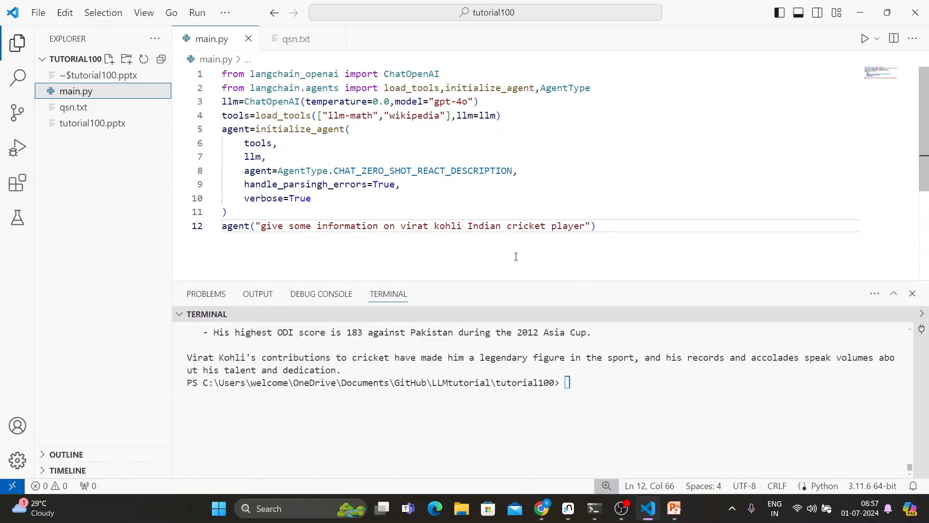